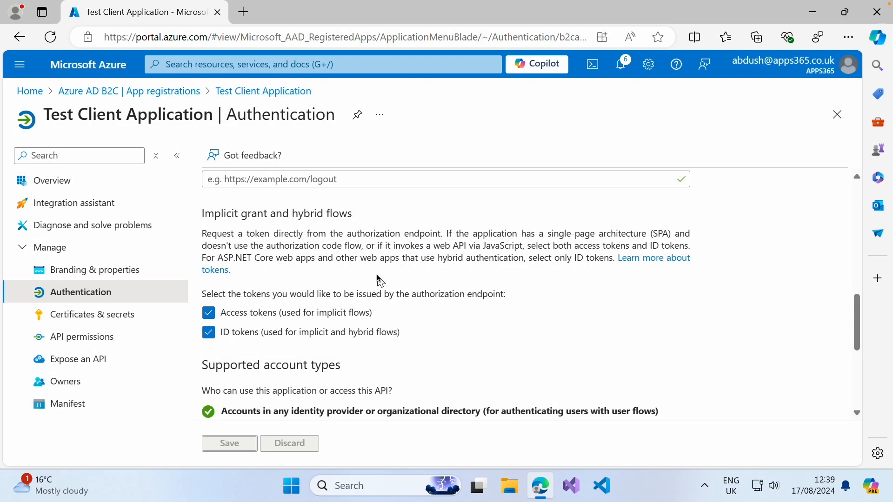
{"action": "mouse_move", "coordinate": [270, 127]}
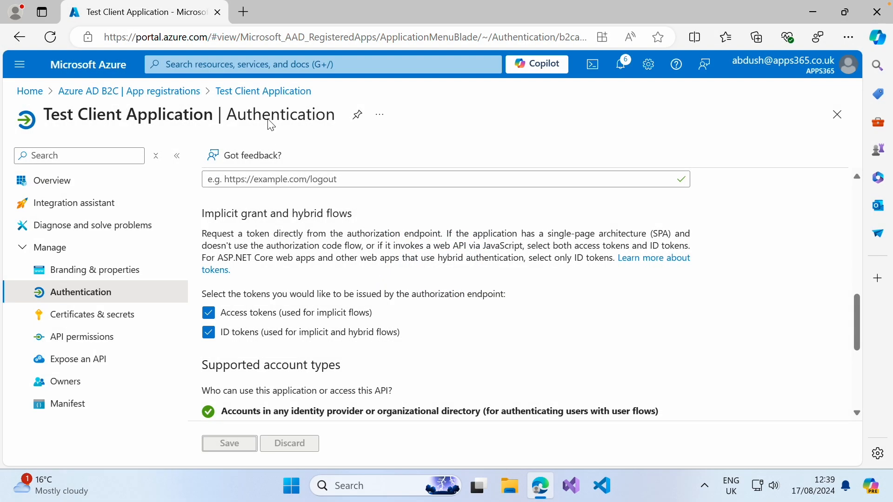
{"action": "mouse_move", "coordinate": [140, 13]}
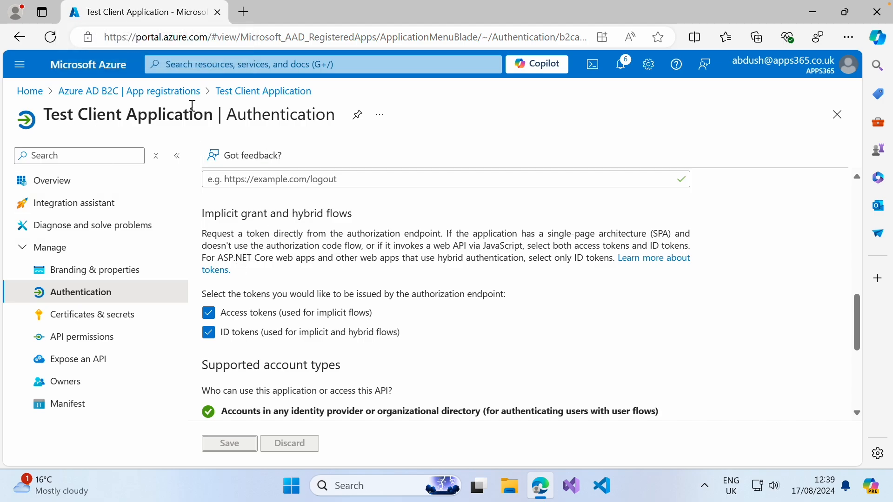
{"action": "mouse_move", "coordinate": [820, 70]}
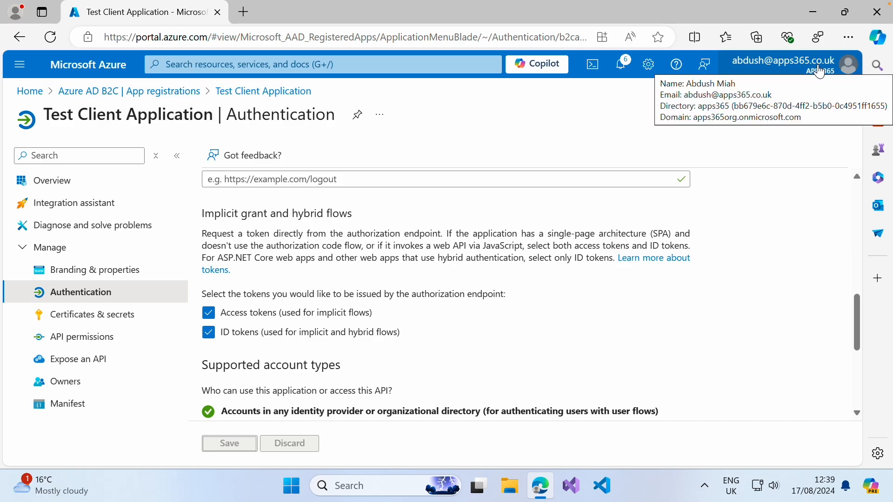
{"action": "mouse_move", "coordinate": [269, 65]}
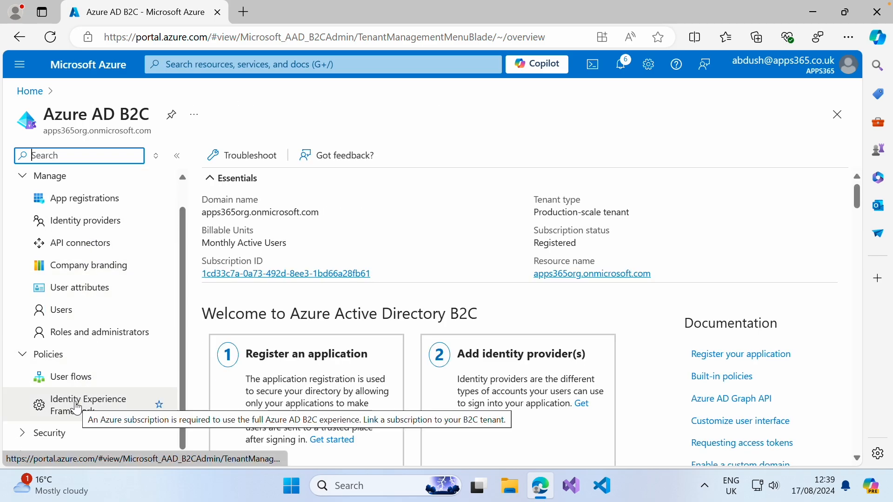
Open Policy keys under Identity Experience Framework in Azure AD B2C
{"action": "left_click", "coordinate": [87, 399]}
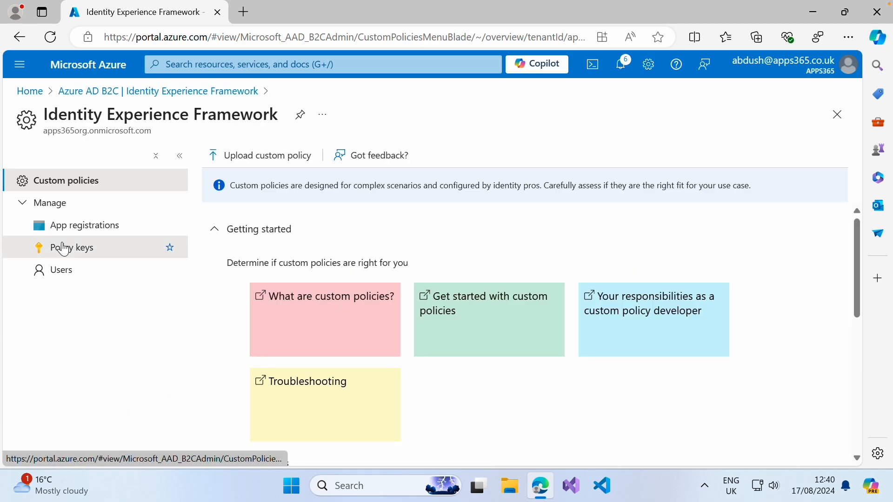
{"action": "left_click", "coordinate": [72, 248]}
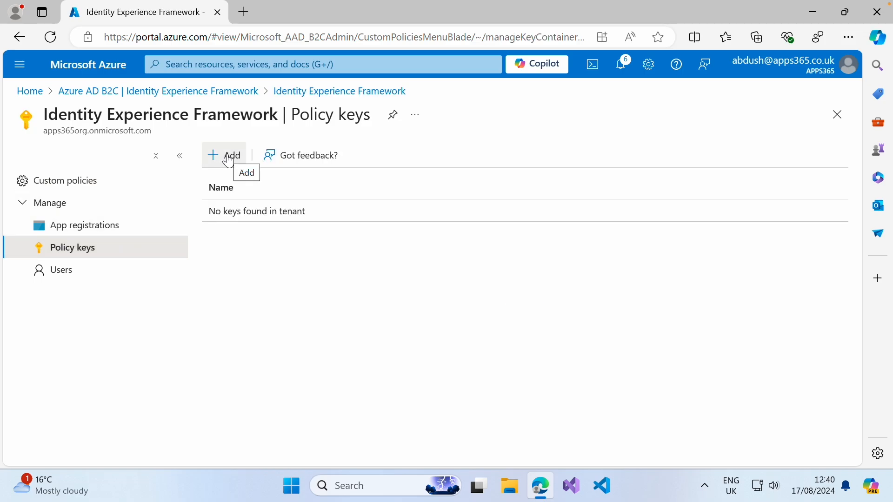
Create a generated RSA signature key named TokenSigningKeyContainer with no expiration date
{"action": "left_click", "coordinate": [225, 155]}
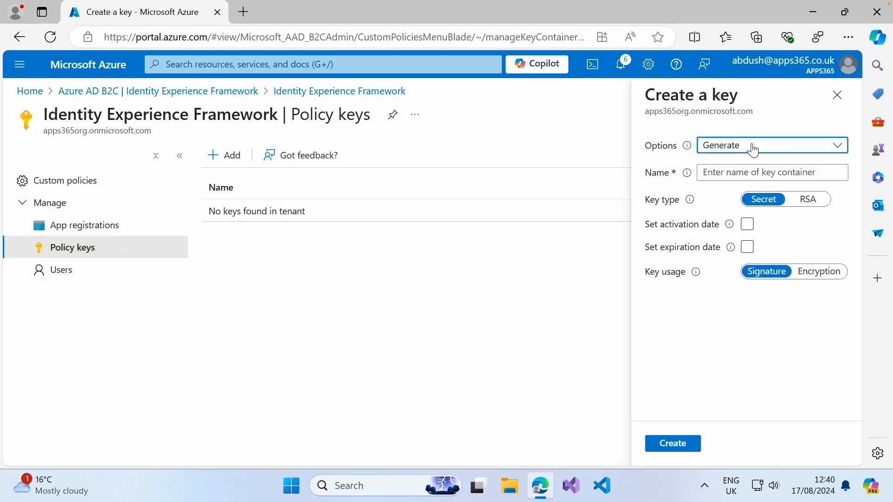
{"action": "mouse_move", "coordinate": [767, 152]}
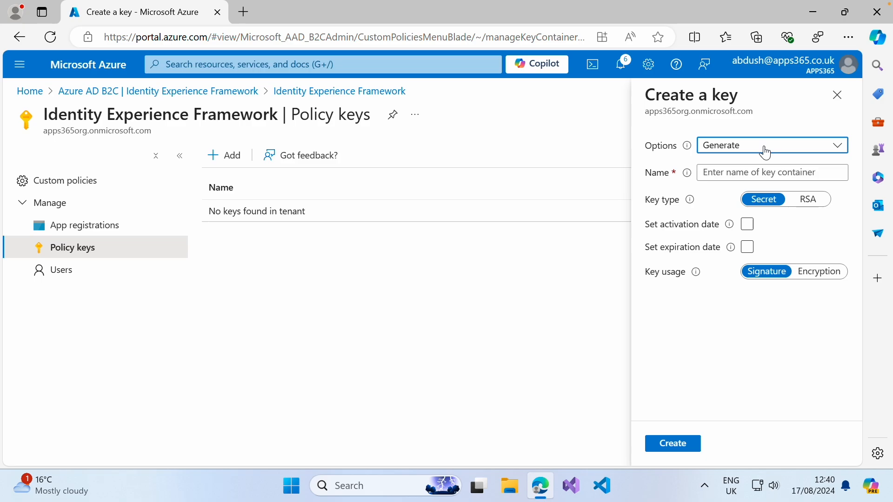
{"action": "left_click", "coordinate": [772, 173]}
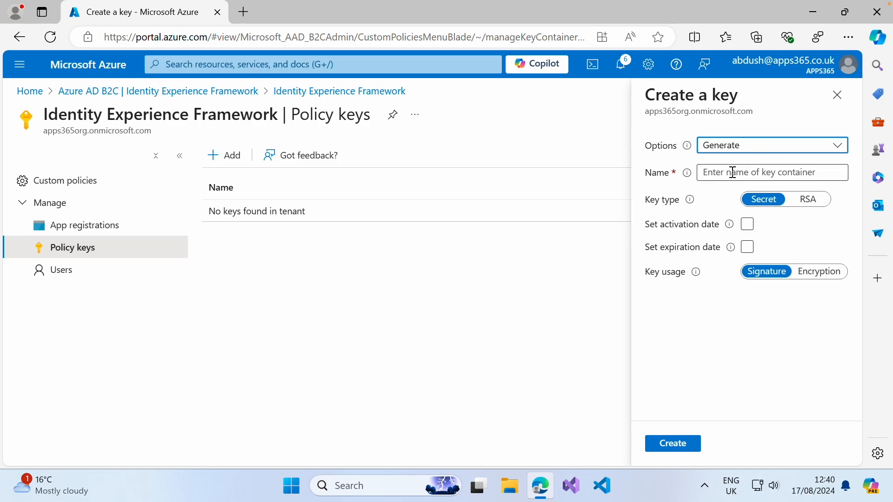
{"action": "left_click", "coordinate": [771, 172]}
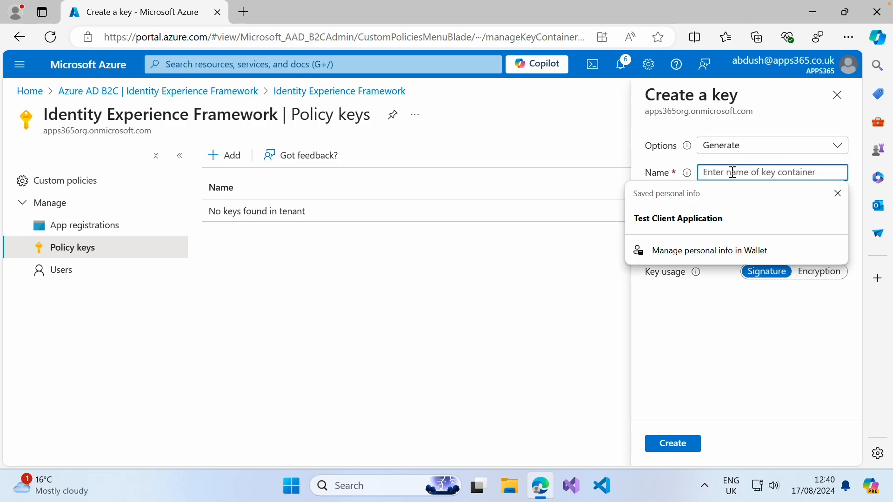
{"action": "type", "text": "TokenSigningKeyContainer"}
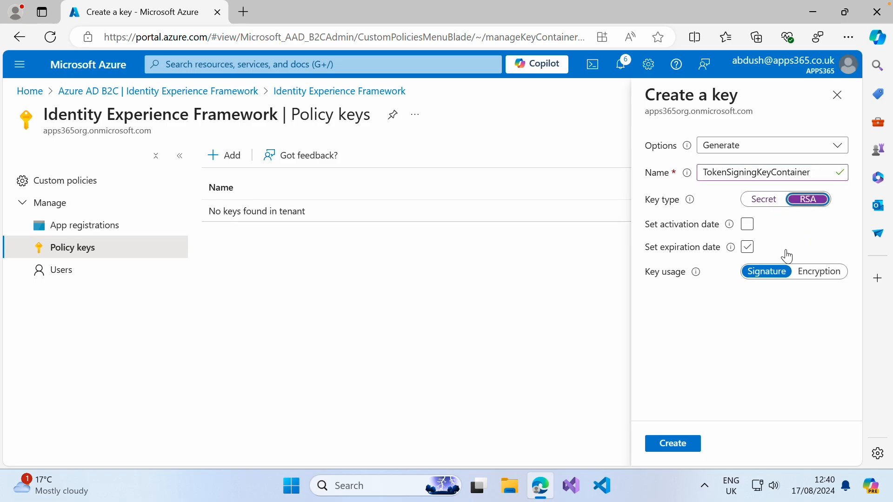
{"action": "left_click", "coordinate": [747, 247]}
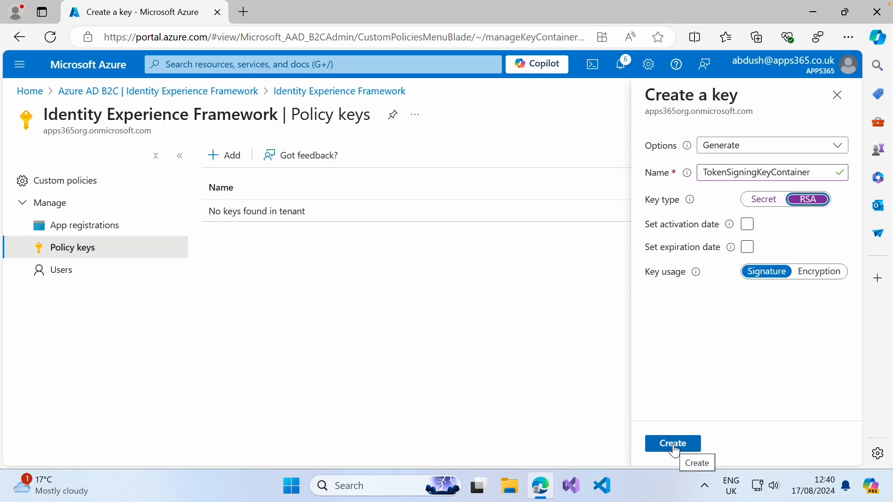
{"action": "left_click", "coordinate": [673, 444]}
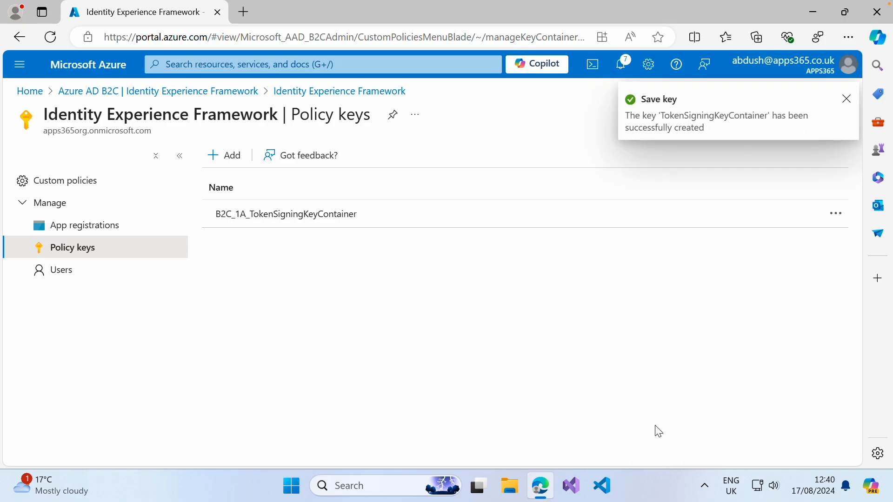
{"action": "mouse_move", "coordinate": [223, 155]}
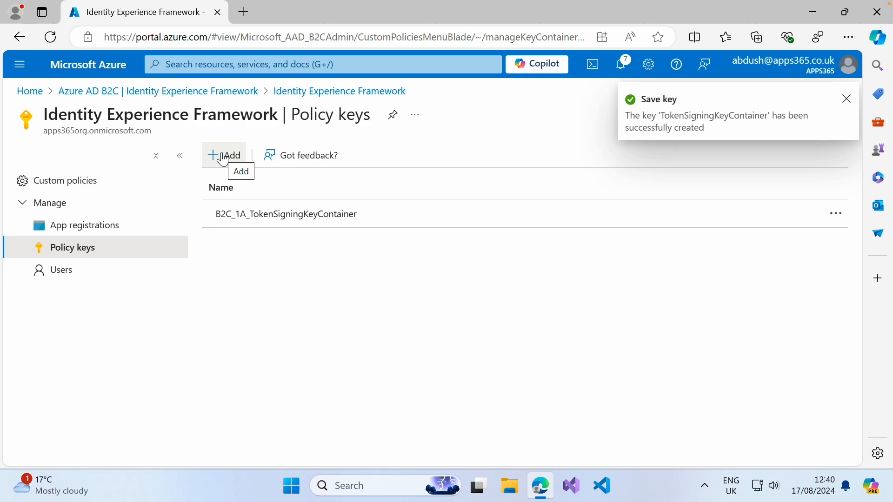
Create a generated RSA encryption key named TokenEncryptionKeyContainer
{"action": "left_click", "coordinate": [223, 155]}
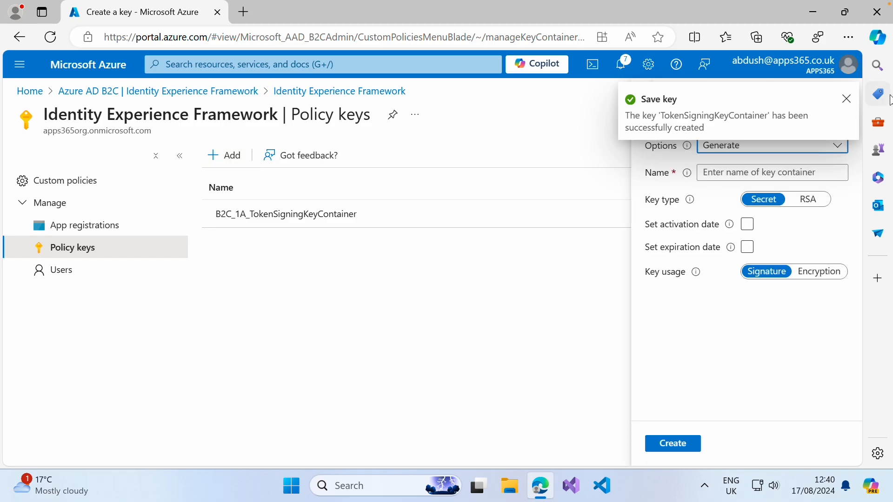
{"action": "left_click", "coordinate": [846, 98]}
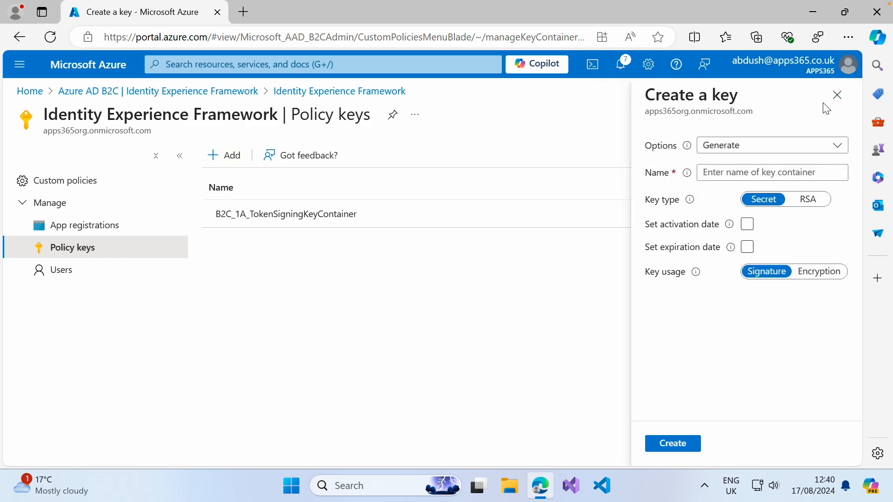
{"action": "left_click", "coordinate": [772, 173]}
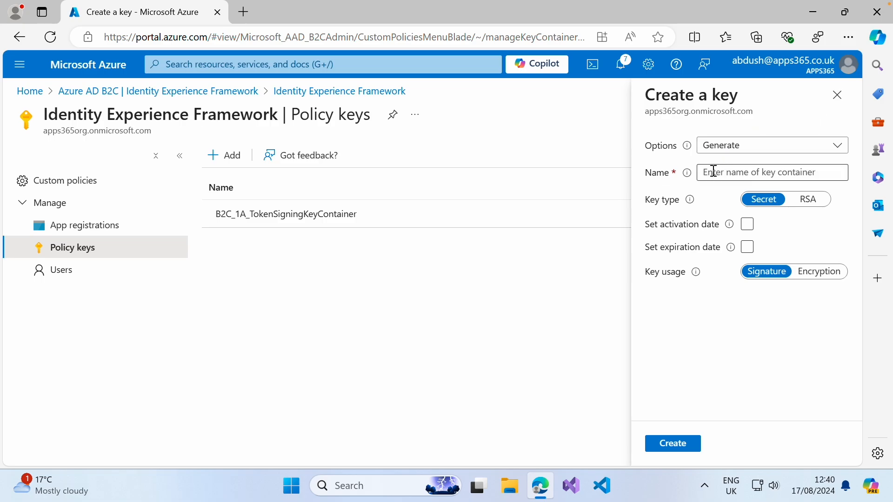
{"action": "type", "text": "TokenEncryption"}
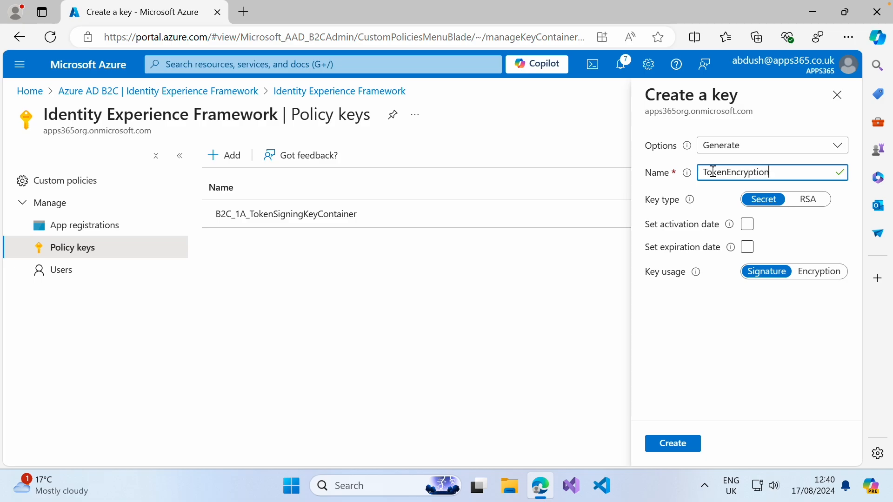
{"action": "type", "text": "KeyContainer"}
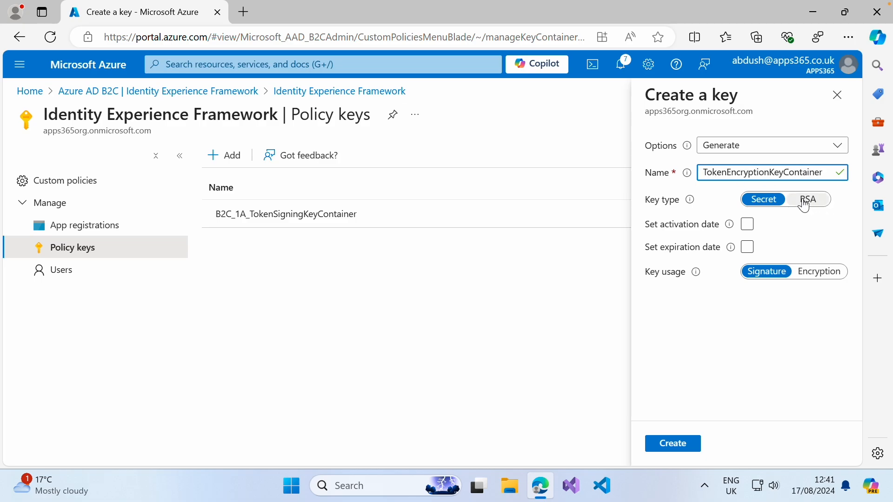
{"action": "left_click", "coordinate": [807, 199]}
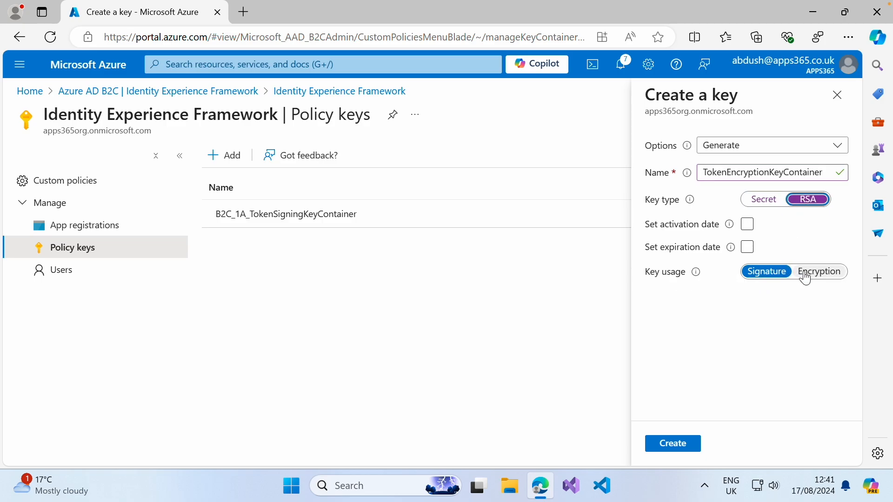
{"action": "left_click", "coordinate": [819, 271]}
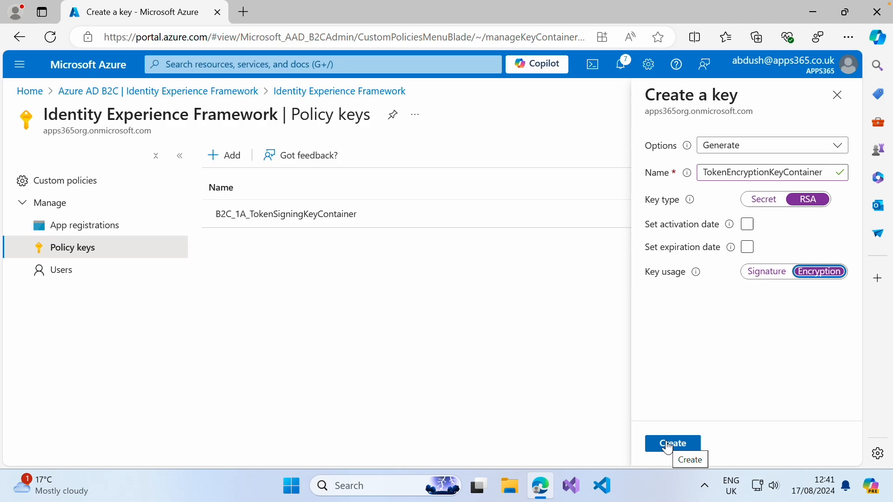
{"action": "left_click", "coordinate": [673, 443]}
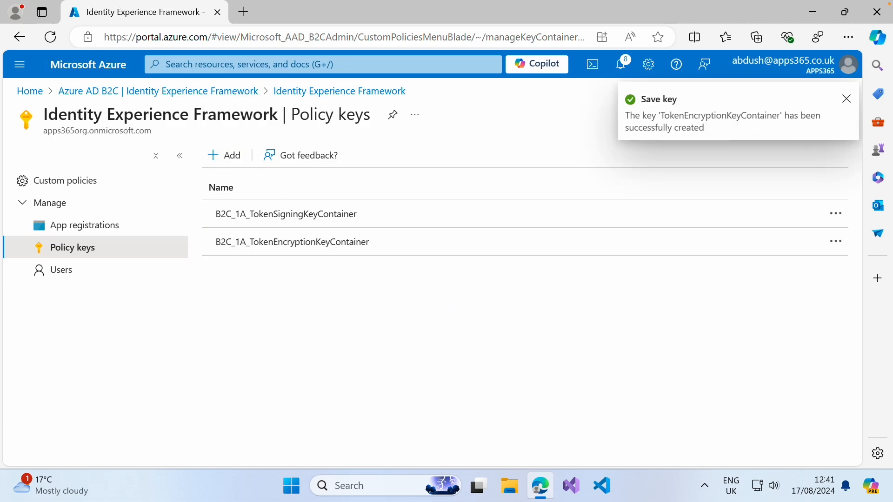
Go to Azure AD B2C from recent services and view its App registrations
{"action": "left_click", "coordinate": [846, 98]}
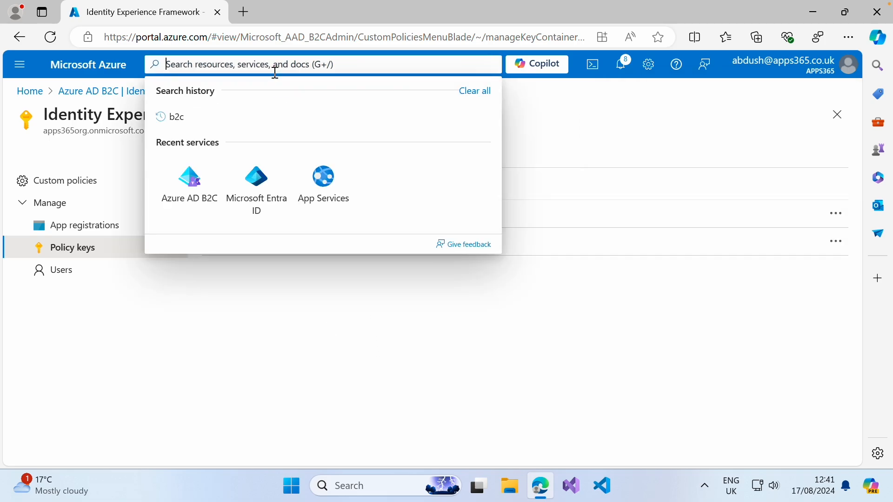
{"action": "left_click", "coordinate": [189, 176]}
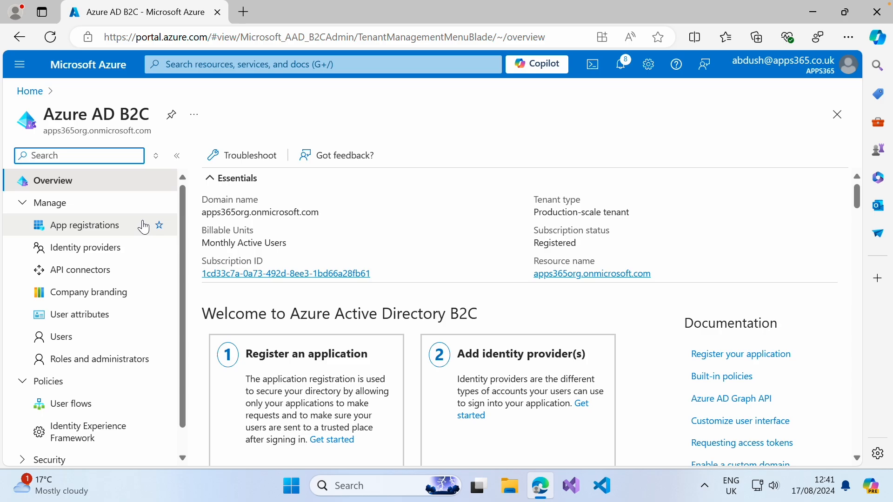
{"action": "left_click", "coordinate": [85, 225]}
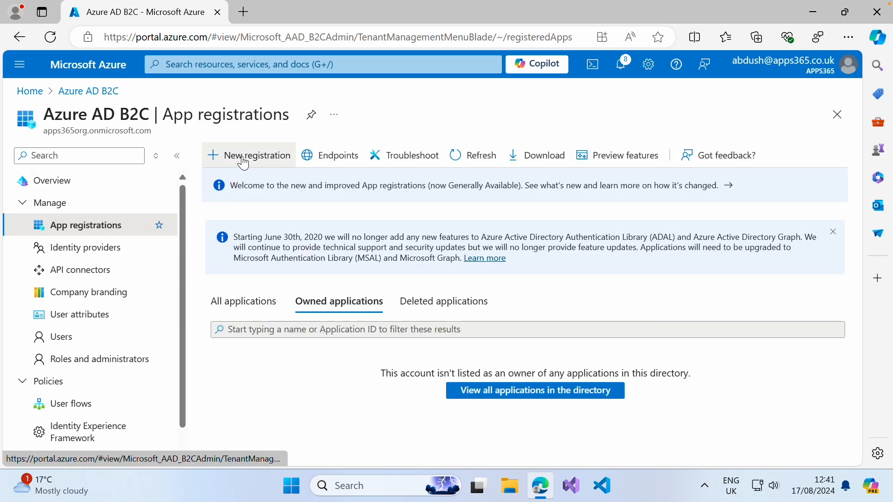
Start a new registration named IdentityExperienceFramework, limited to this organizational directory's accounts
{"action": "left_click", "coordinate": [258, 155]}
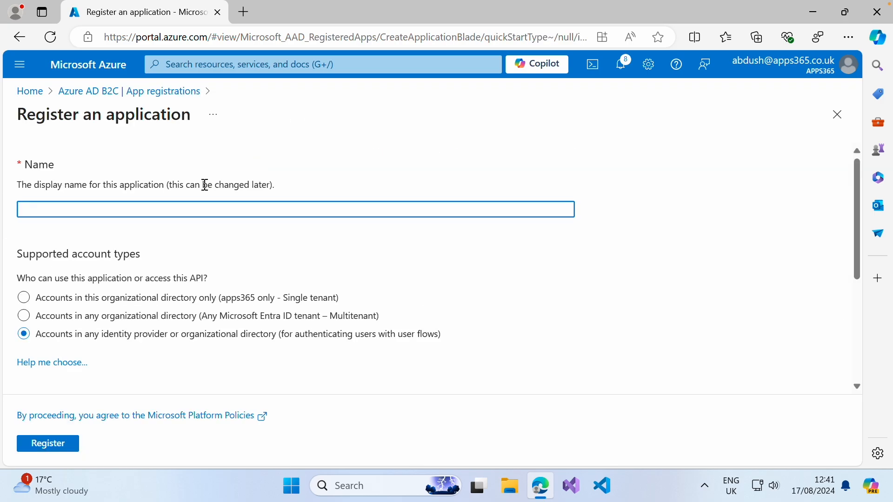
{"action": "left_click", "coordinate": [295, 216]}
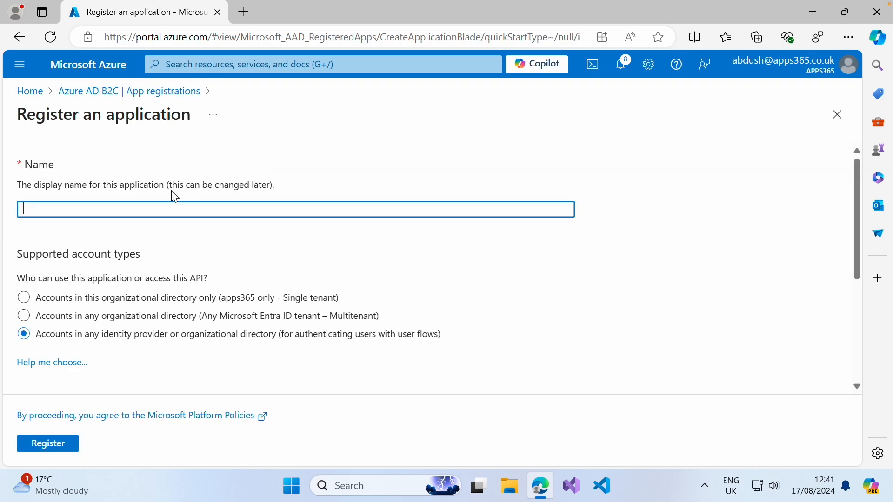
{"action": "type", "text": "Ind"}
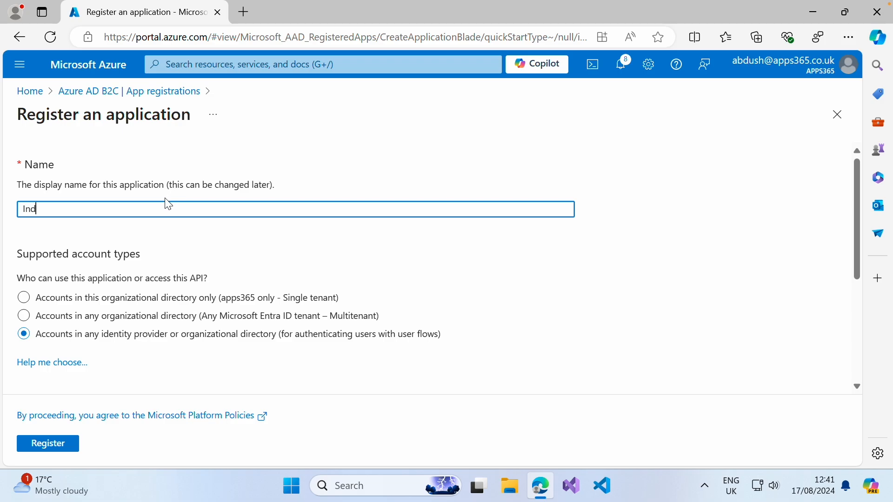
{"action": "type", "text": "IdentityExperience"}
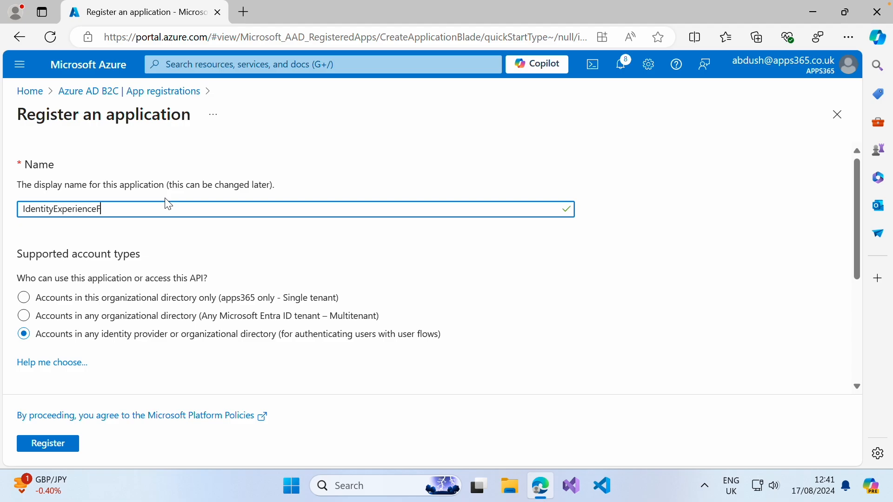
{"action": "type", "text": "Framework"}
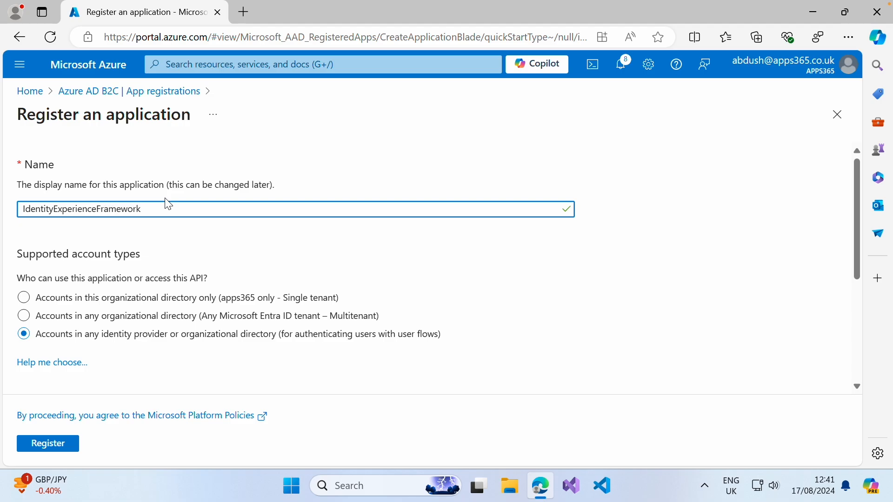
{"action": "mouse_move", "coordinate": [167, 230]}
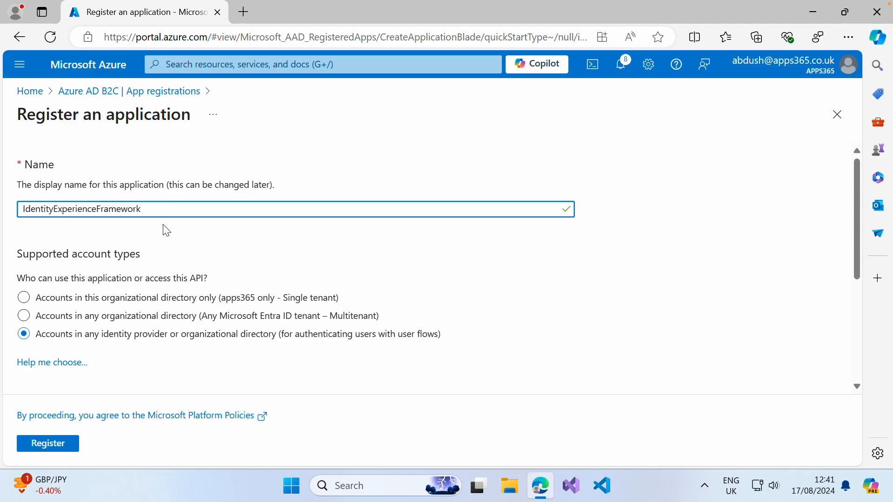
{"action": "left_click", "coordinate": [23, 298]}
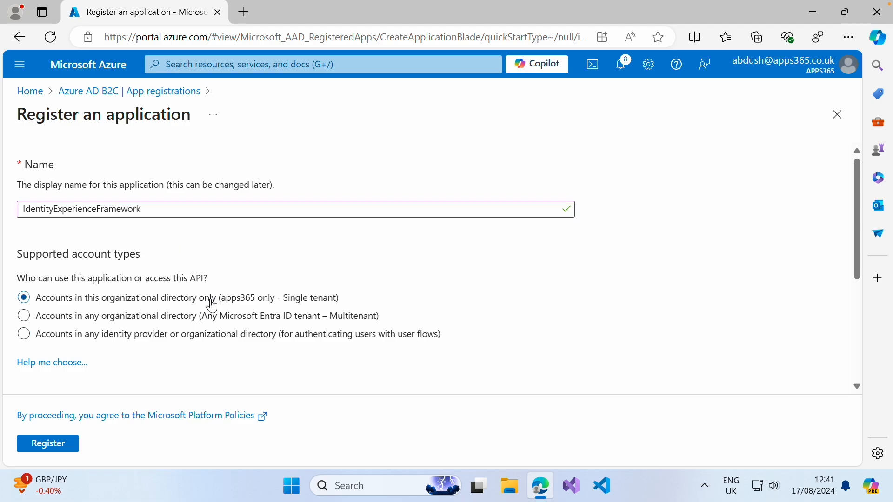
Add a Web platform b2clogin redirect URI and register the application
{"action": "scroll", "scroll_direction": "down", "scroll_amount": 3}
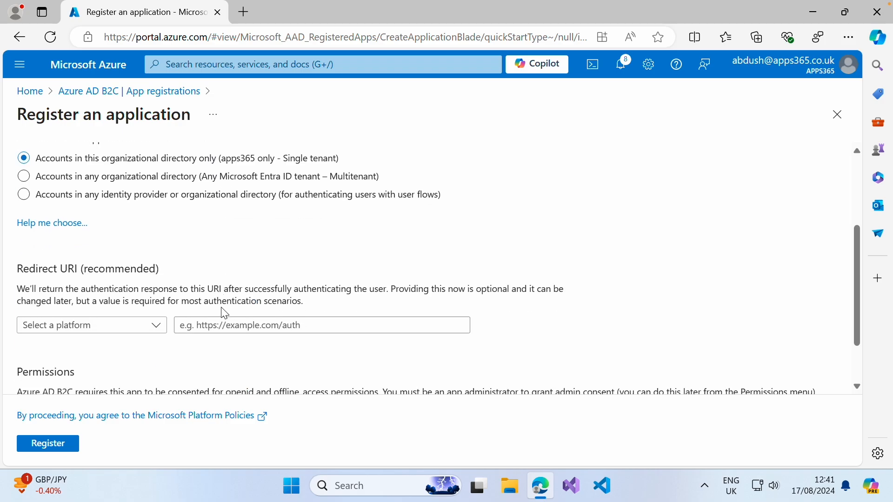
{"action": "left_click", "coordinate": [91, 325]}
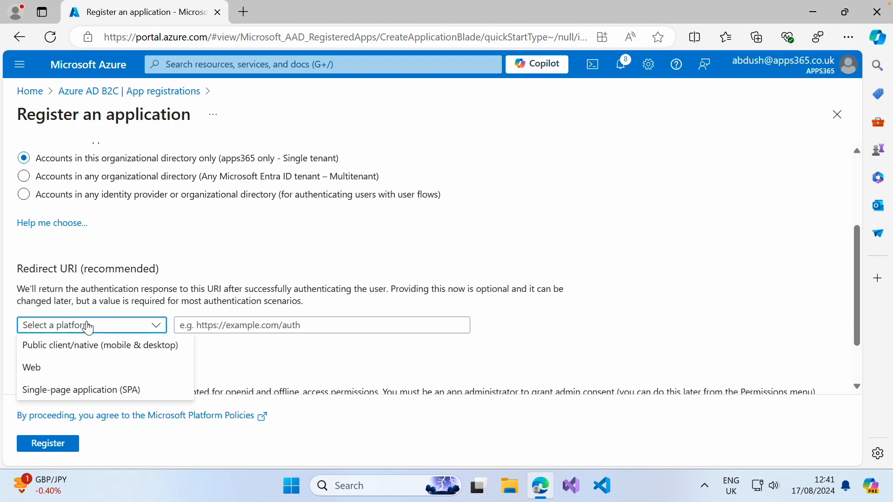
{"action": "mouse_move", "coordinate": [75, 377]}
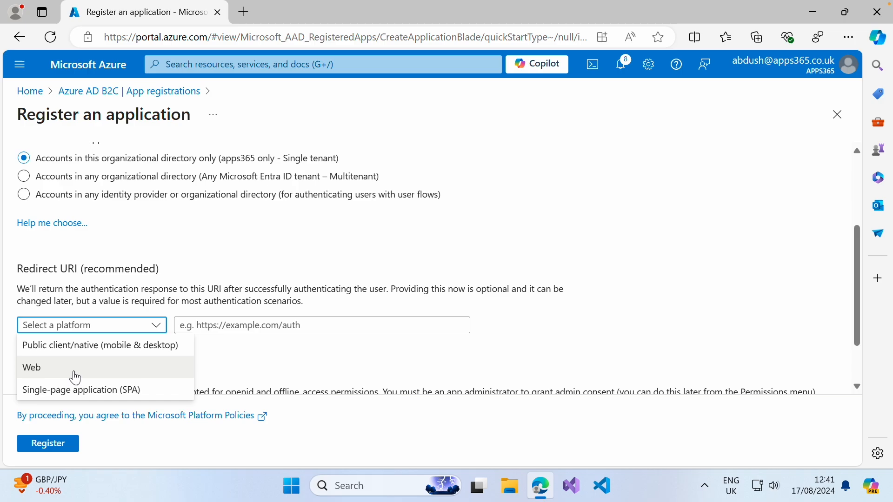
{"action": "left_click", "coordinate": [31, 368]}
{"action": "type", "text": "https://apps365org.b2clogin.com/apps365org.onmicrosoft.com"}
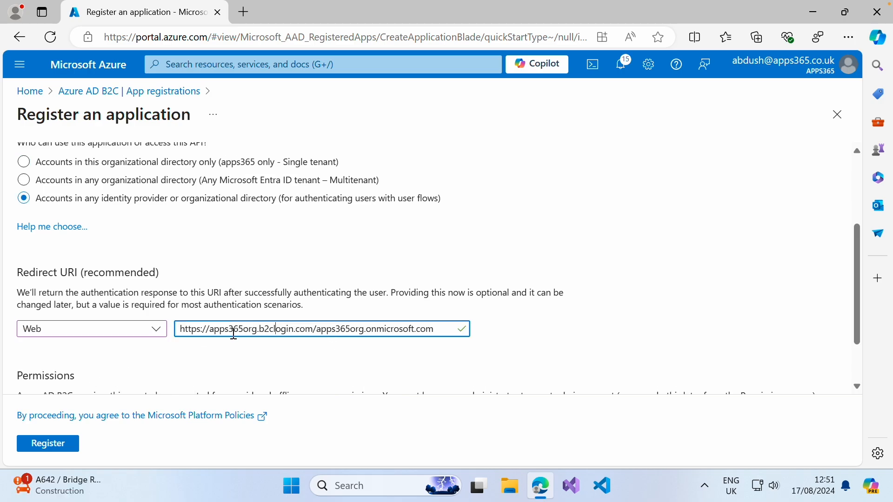
{"action": "double_click", "coordinate": [232, 329]}
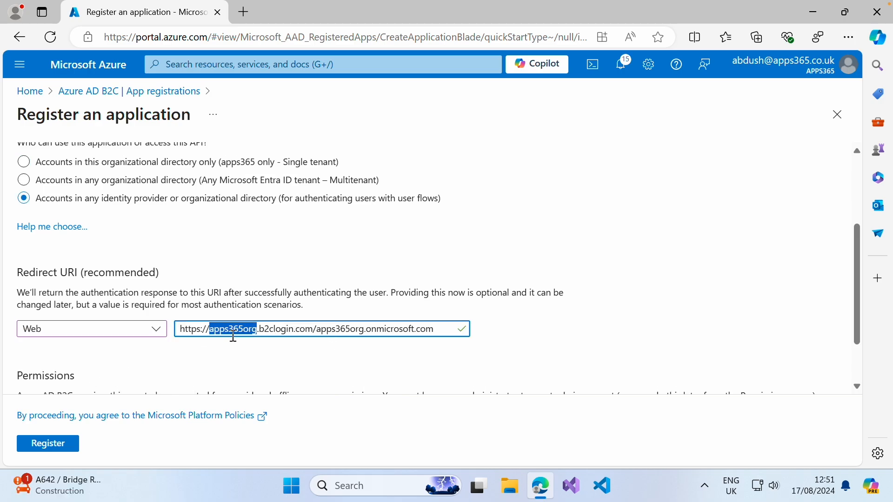
{"action": "double_click", "coordinate": [274, 329]}
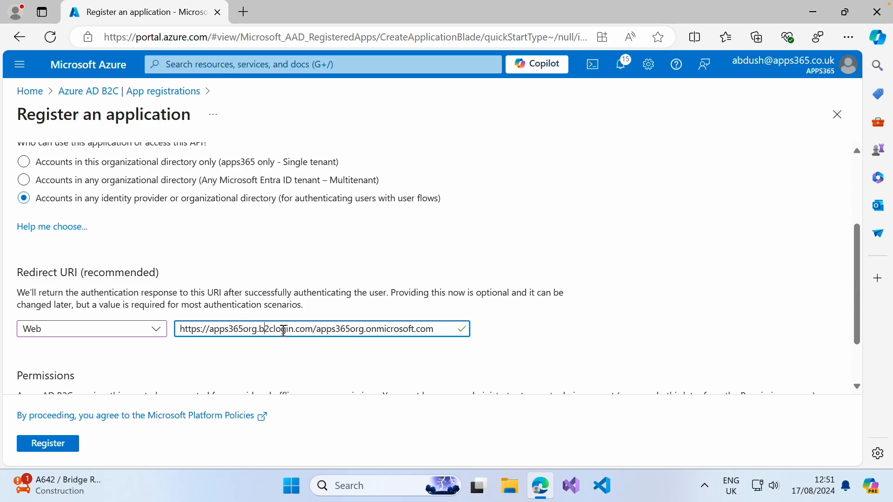
{"action": "mouse_move", "coordinate": [390, 328]}
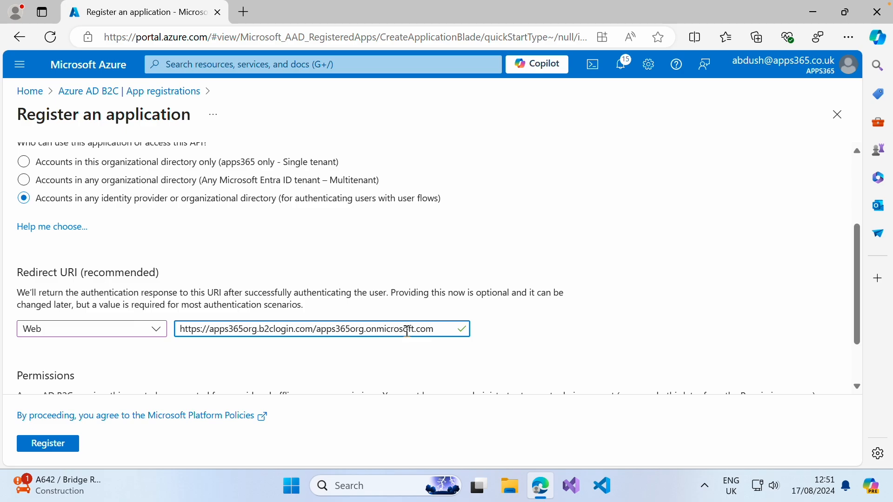
{"action": "mouse_move", "coordinate": [409, 362]}
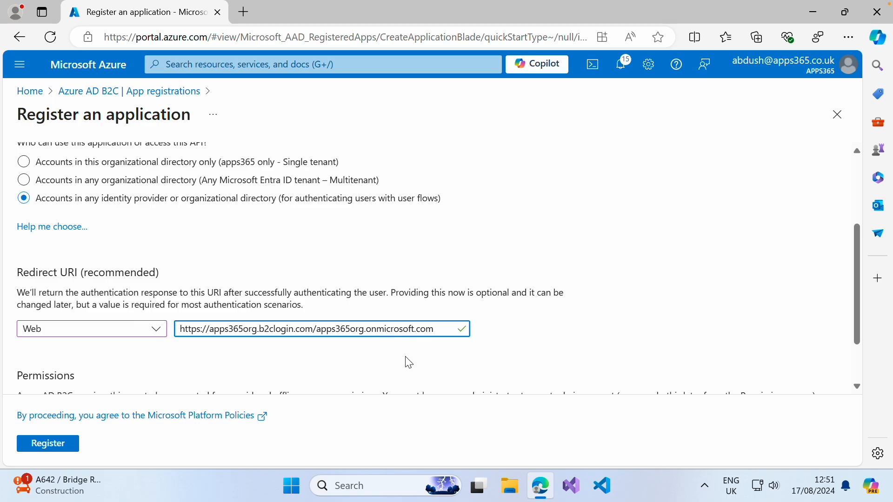
{"action": "left_click", "coordinate": [48, 443]}
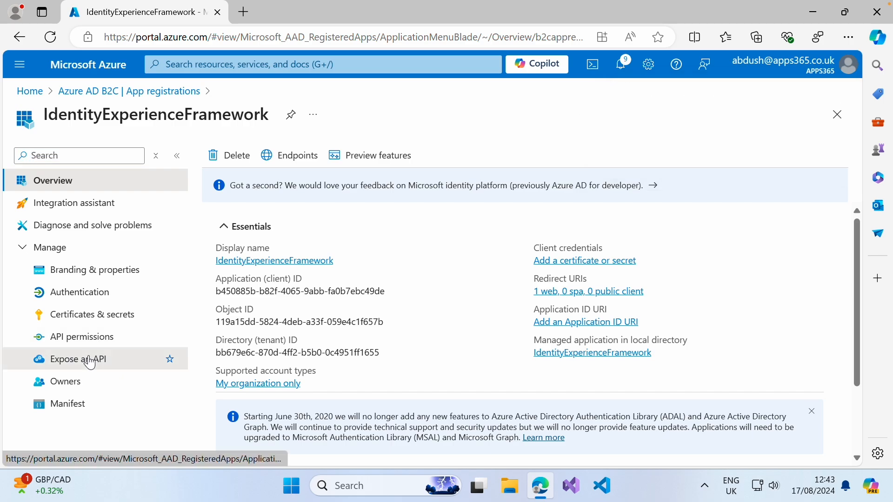
Set the Application ID URI suffix to identityexperienceframework under Expose an API
{"action": "left_click", "coordinate": [78, 359]}
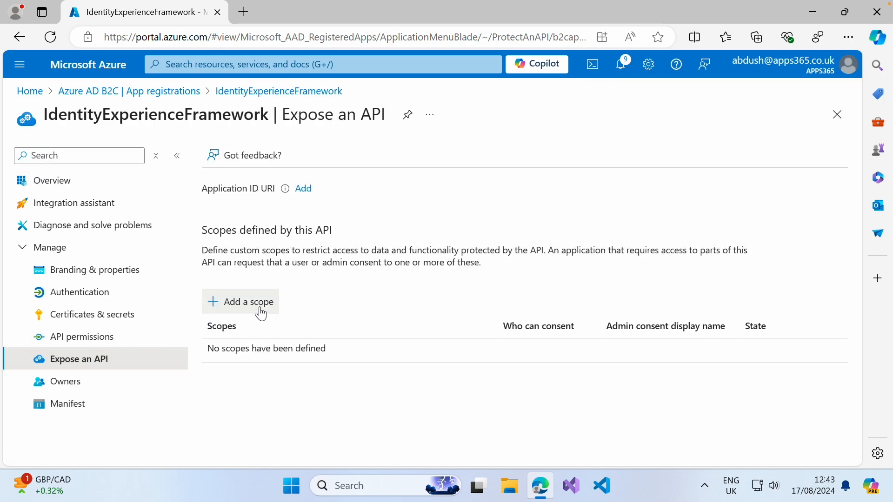
{"action": "left_click", "coordinate": [247, 302]}
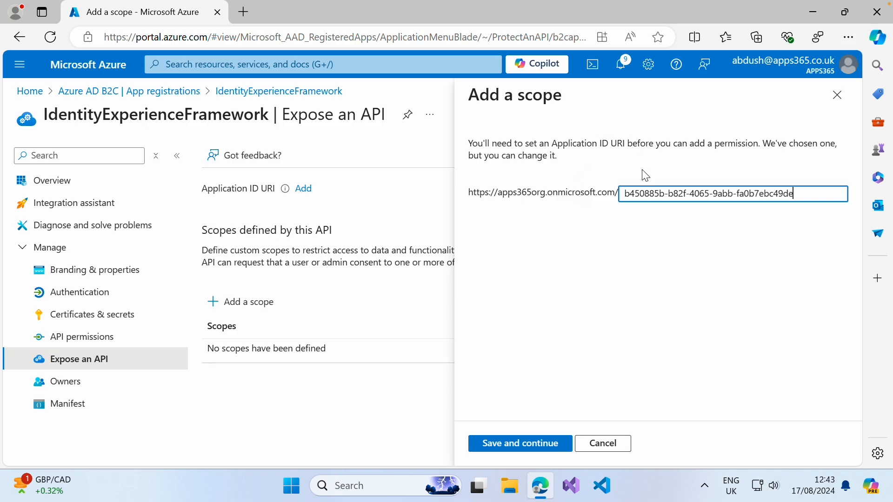
{"action": "triple_click", "coordinate": [707, 194]}
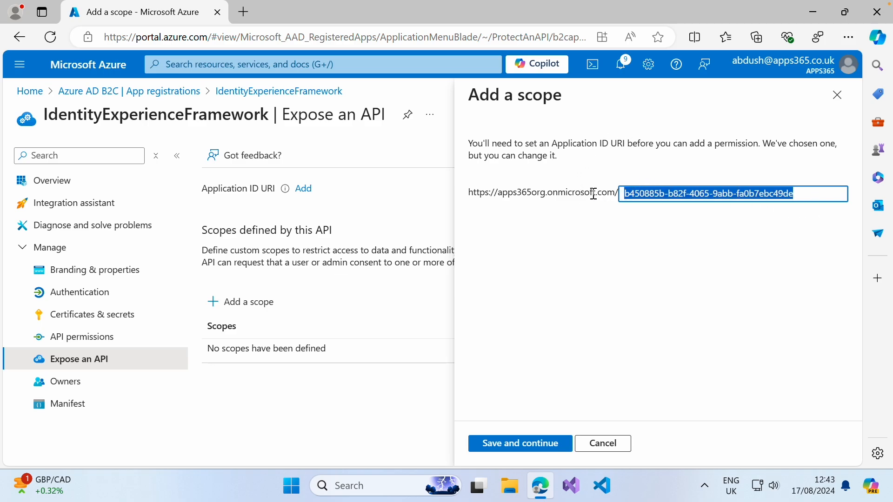
{"action": "type", "text": "identityexper"}
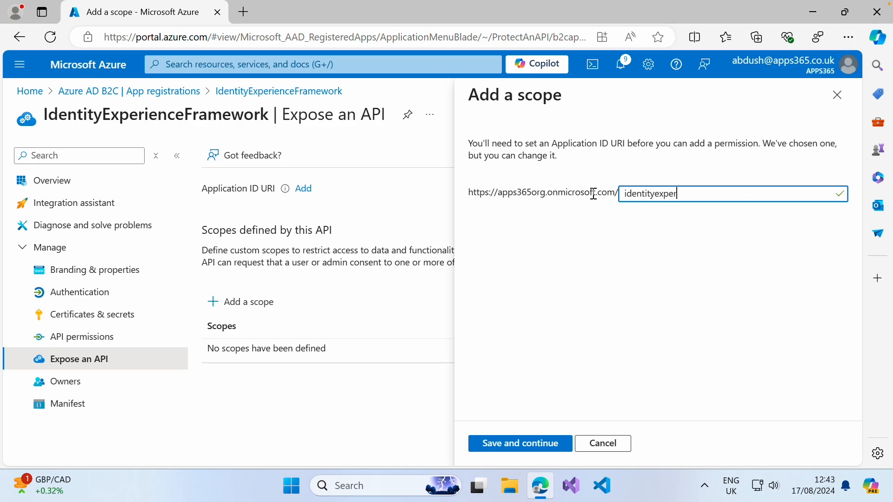
{"action": "type", "text": "iencef"}
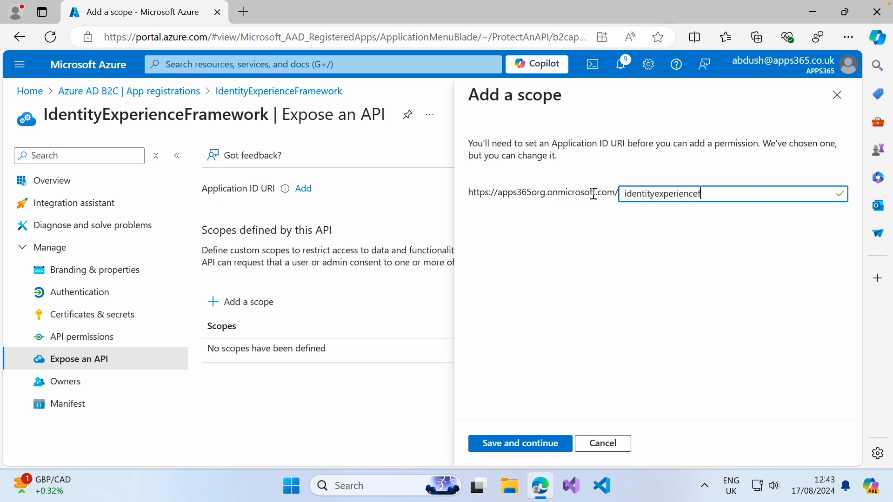
{"action": "type", "text": "ramework"}
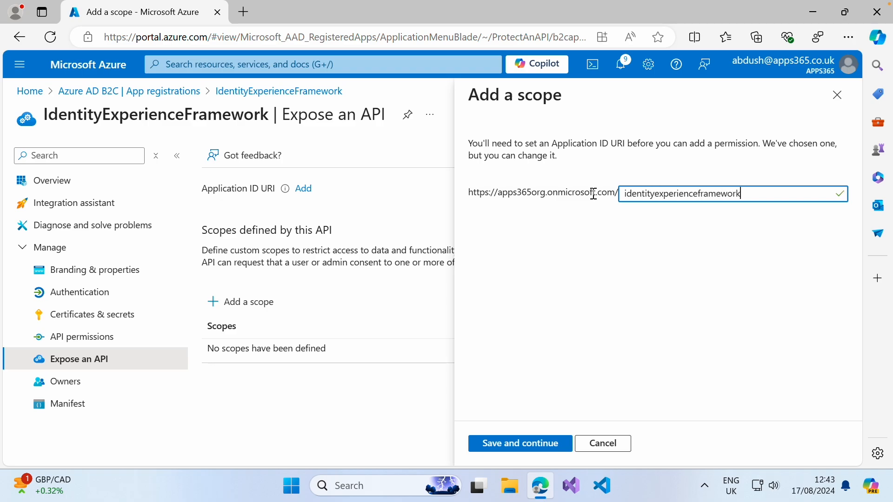
{"action": "left_click", "coordinate": [520, 444]}
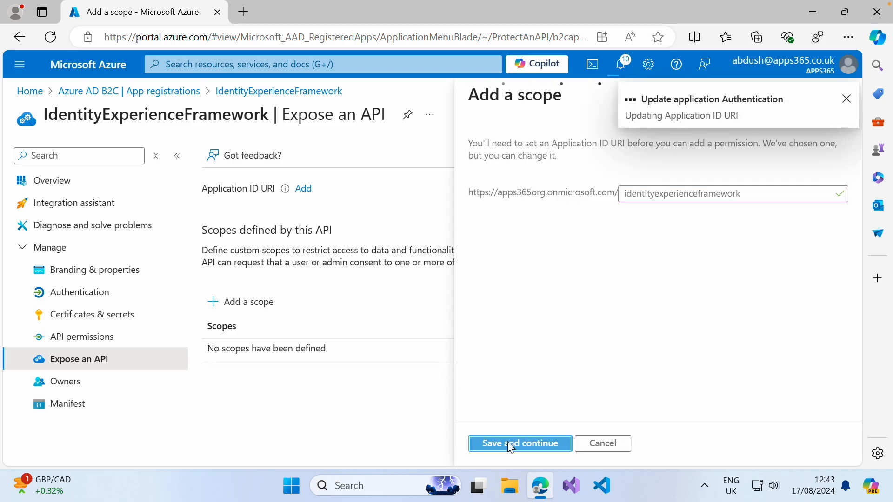
Add the admin-consent user_impersonation scope 'Access identityexperienceframework'
{"action": "left_click", "coordinate": [520, 443]}
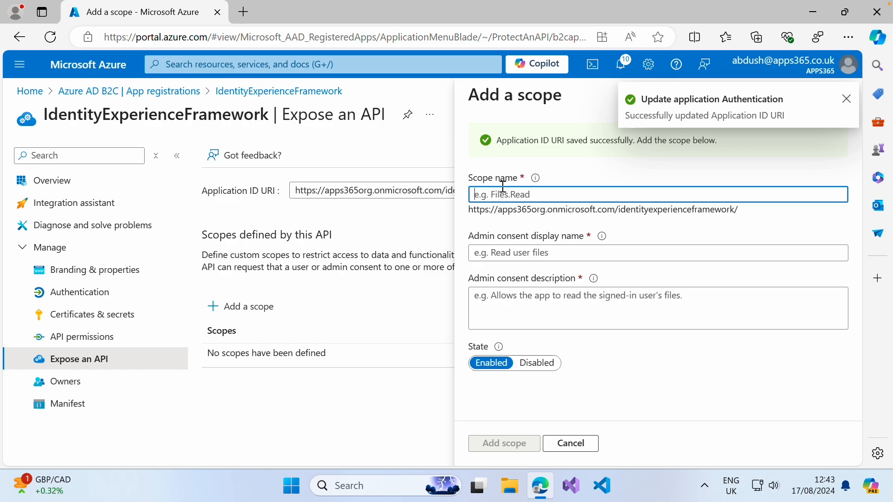
{"action": "type", "text": "user_impersonation"}
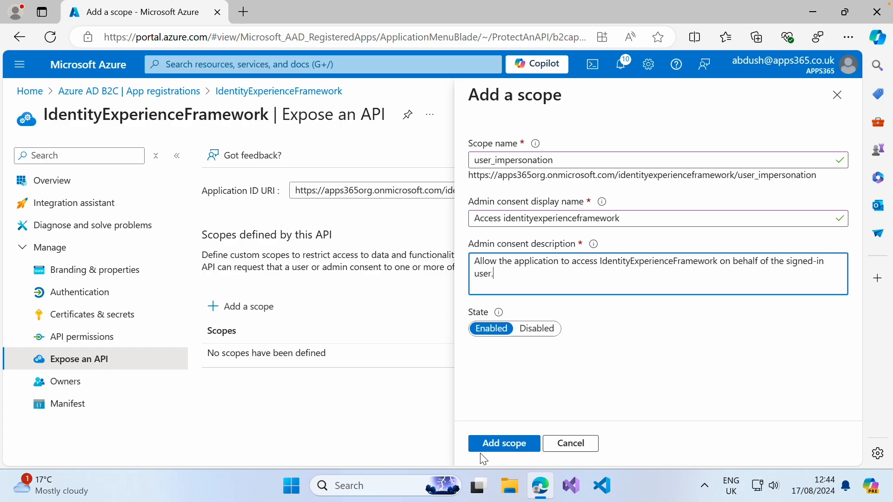
{"action": "left_click", "coordinate": [504, 444]}
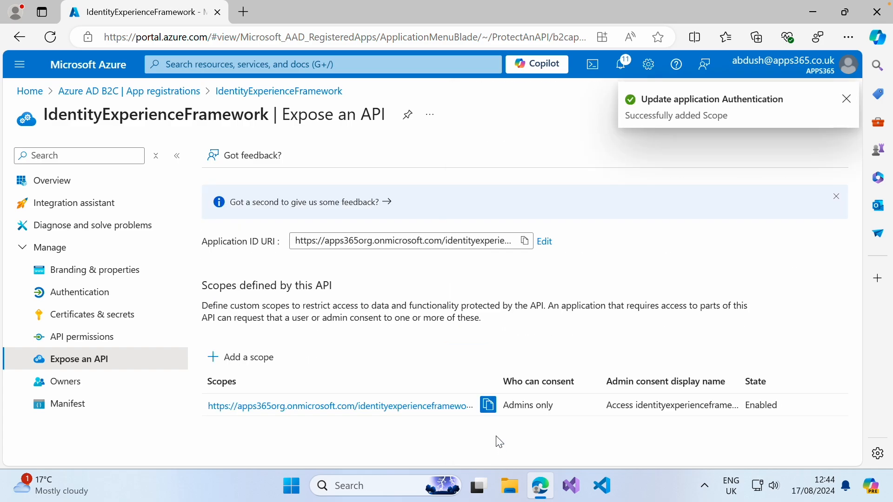
{"action": "mouse_move", "coordinate": [468, 213]}
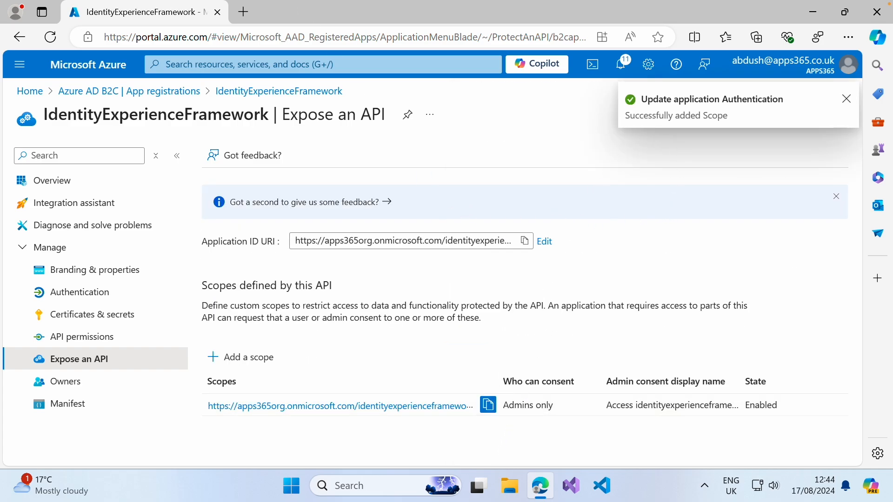
{"action": "left_click", "coordinate": [846, 98]}
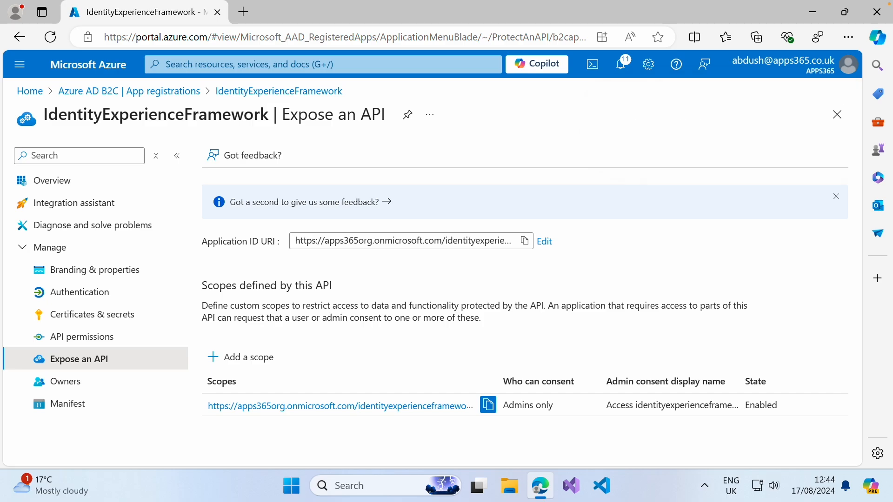
{"action": "mouse_move", "coordinate": [177, 103]}
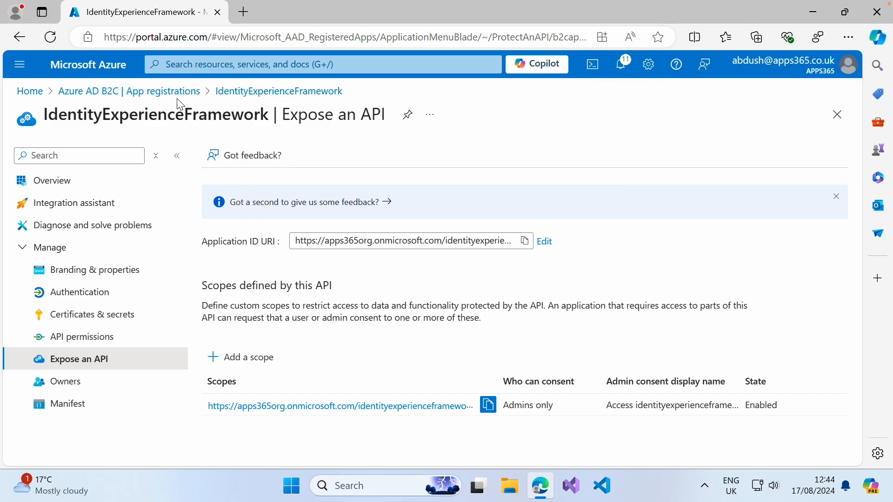
Start registering ProxyIdentityExperienceFramework, restricted to this organizational directory's accounts
{"action": "left_click", "coordinate": [129, 91]}
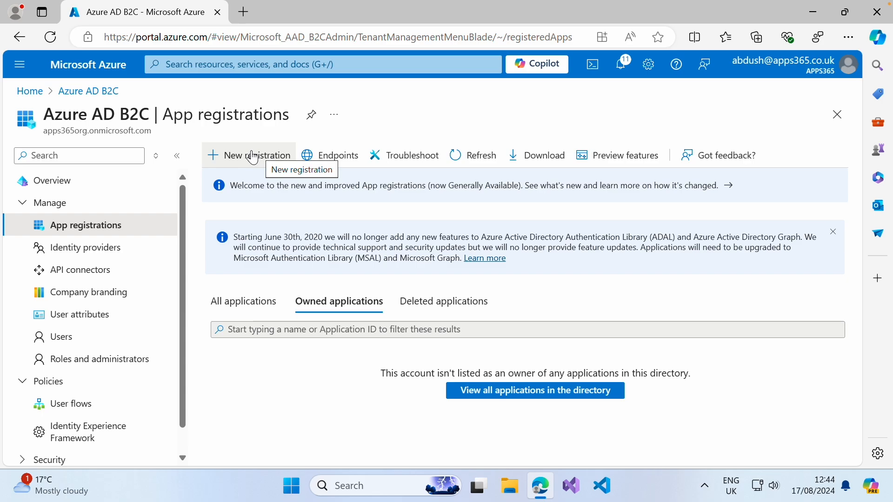
{"action": "left_click", "coordinate": [258, 155]}
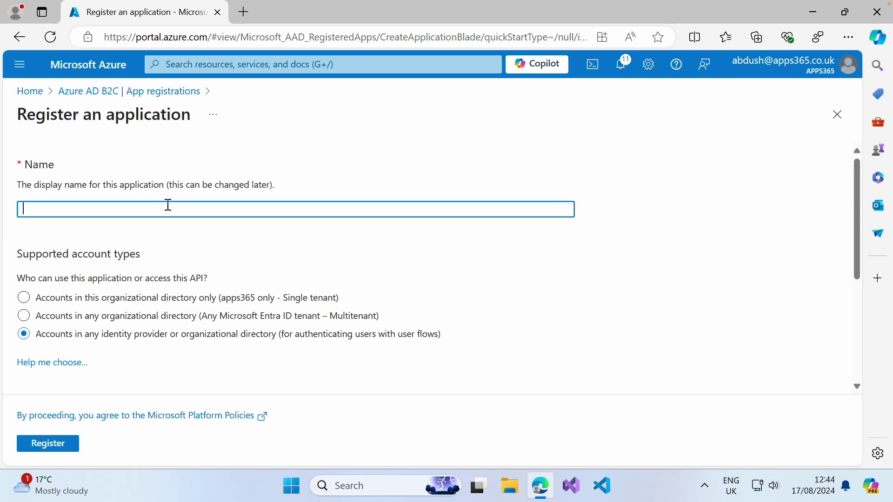
{"action": "type", "text": "ProxyIdentityExperience"}
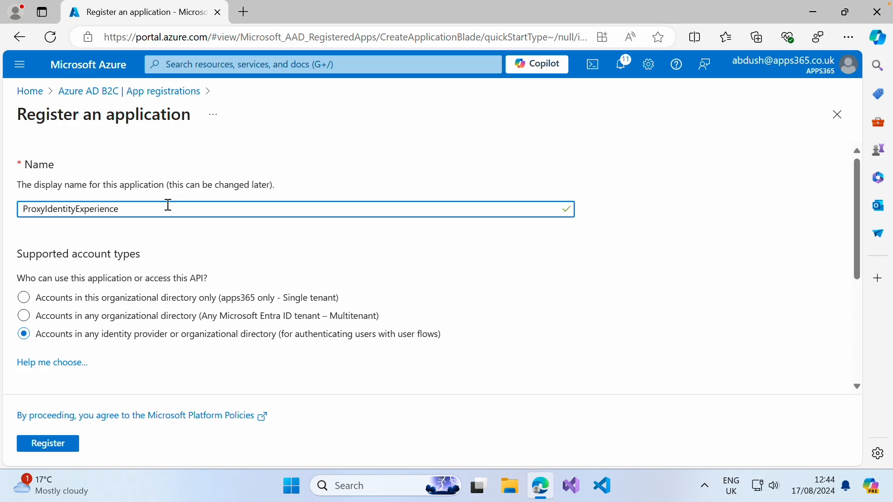
{"action": "type", "text": "Framework"}
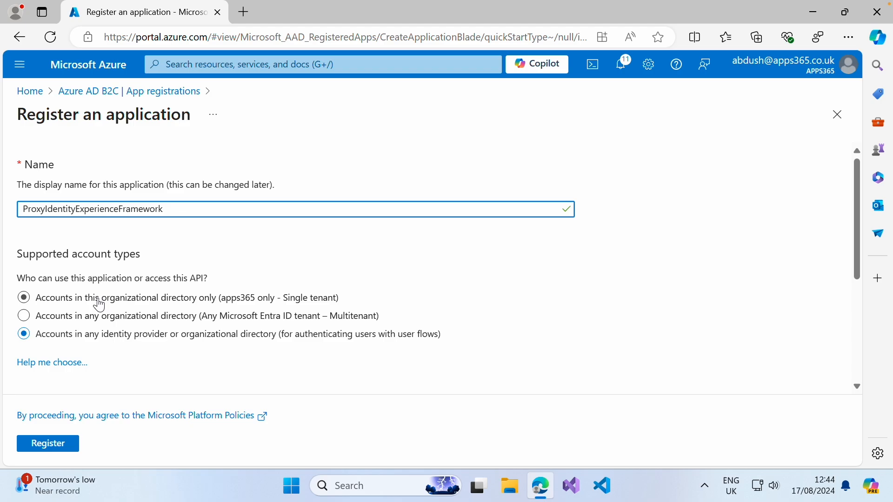
{"action": "left_click", "coordinate": [23, 297]}
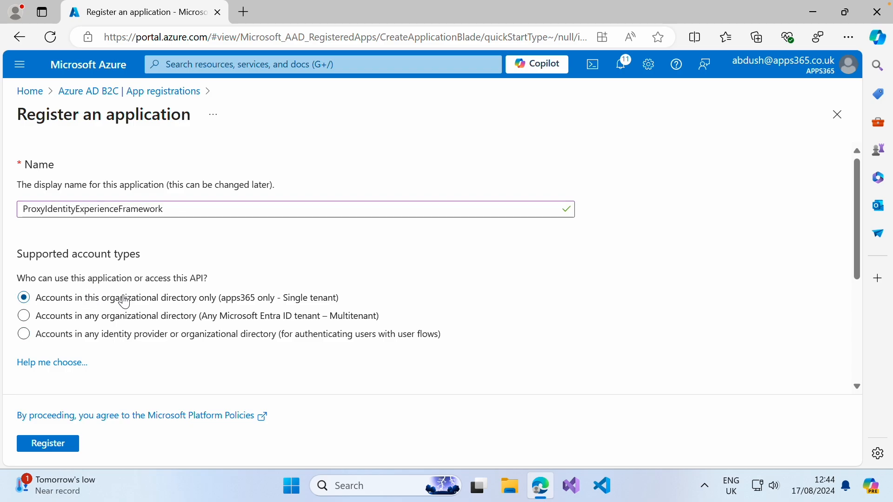
{"action": "mouse_move", "coordinate": [305, 311]}
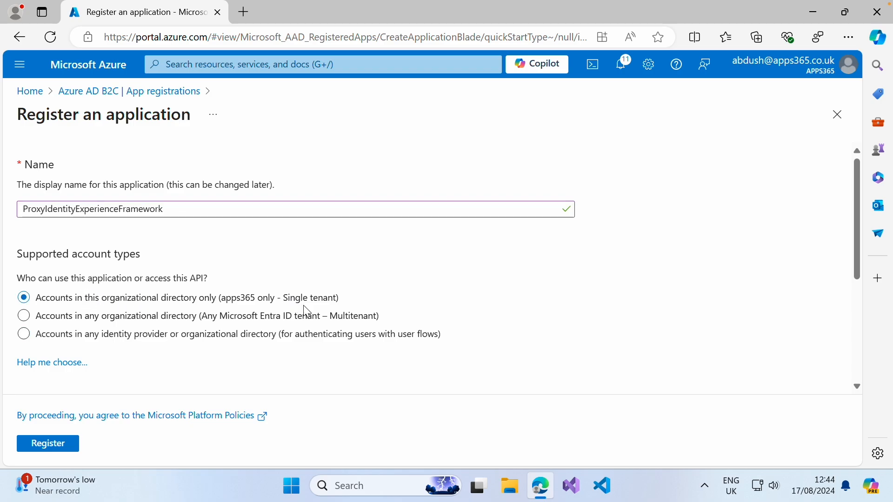
Register the app with a Public client/native redirect URI of myapp://auth
{"action": "scroll", "scroll_direction": "down", "scroll_amount": 3}
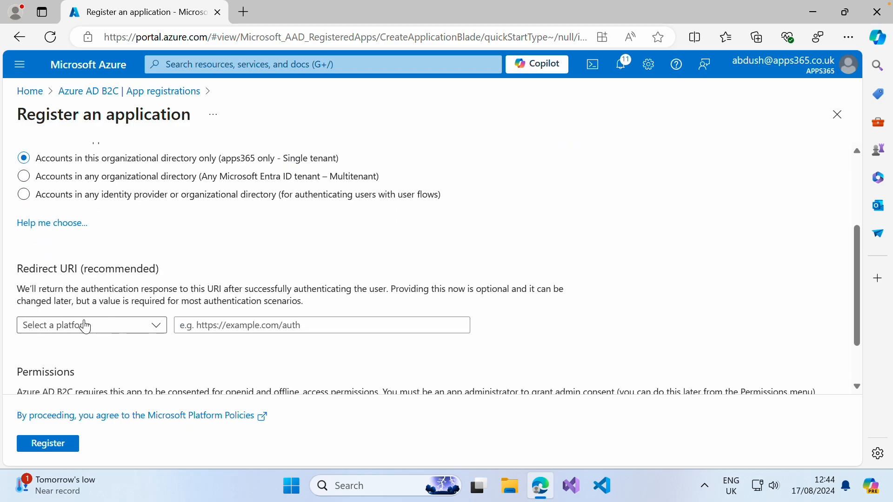
{"action": "left_click", "coordinate": [92, 325]}
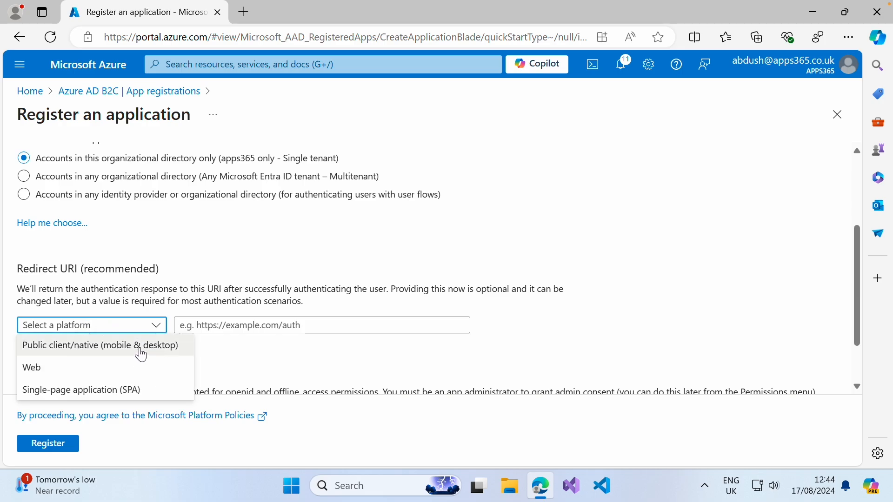
{"action": "left_click", "coordinate": [99, 345]}
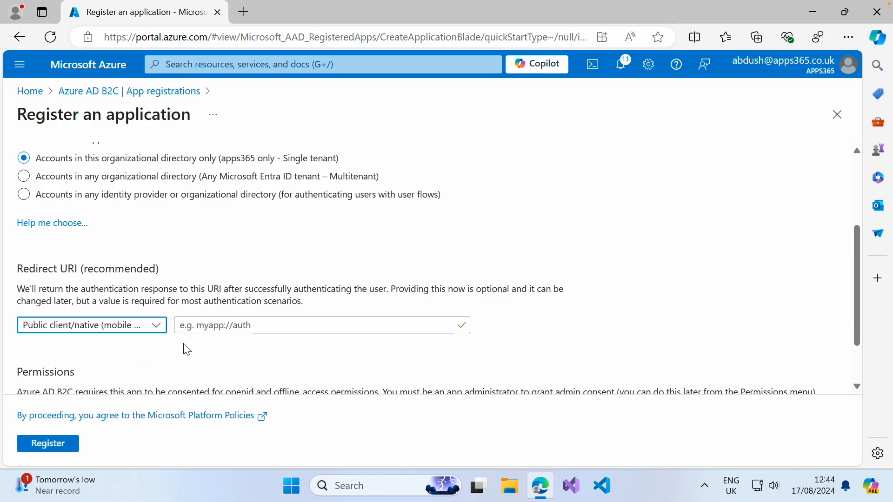
{"action": "left_click", "coordinate": [314, 325]}
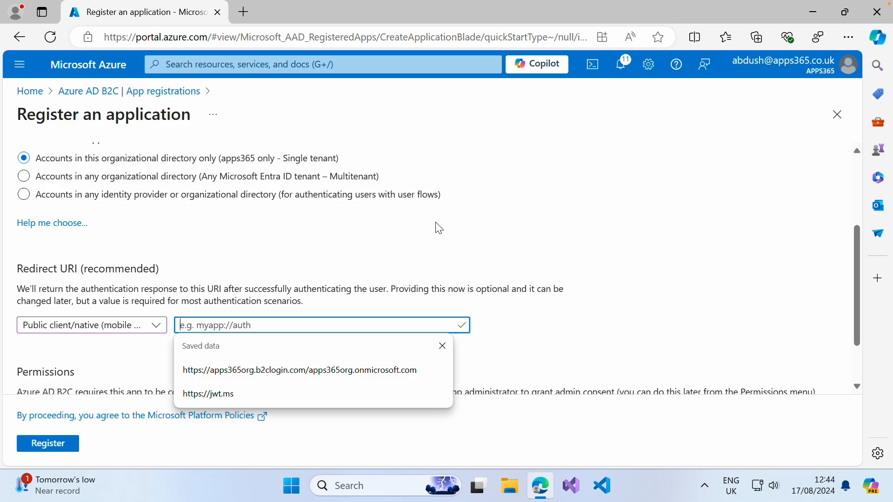
{"action": "type", "text": "myauth"}
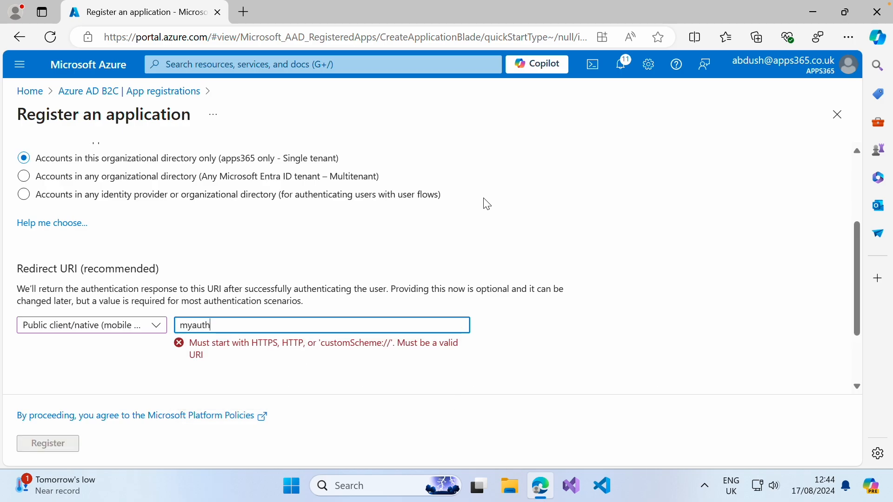
{"action": "type", "text": "myapp://"}
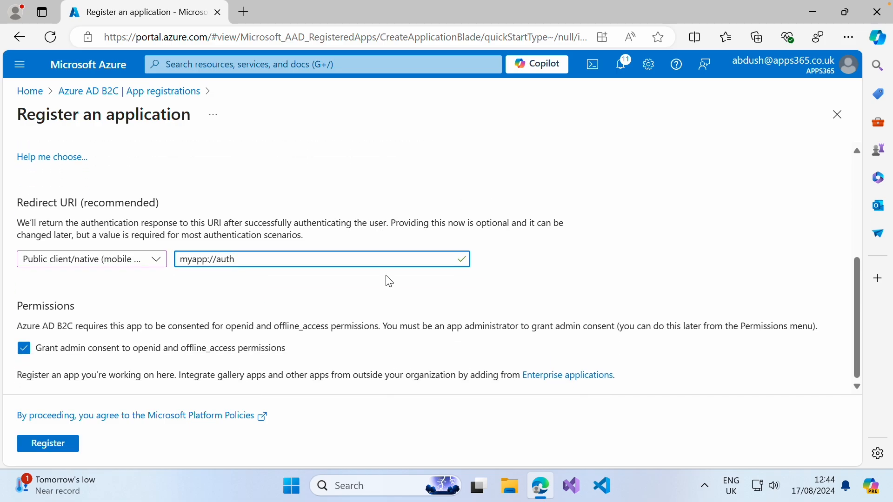
{"action": "mouse_move", "coordinate": [136, 352]}
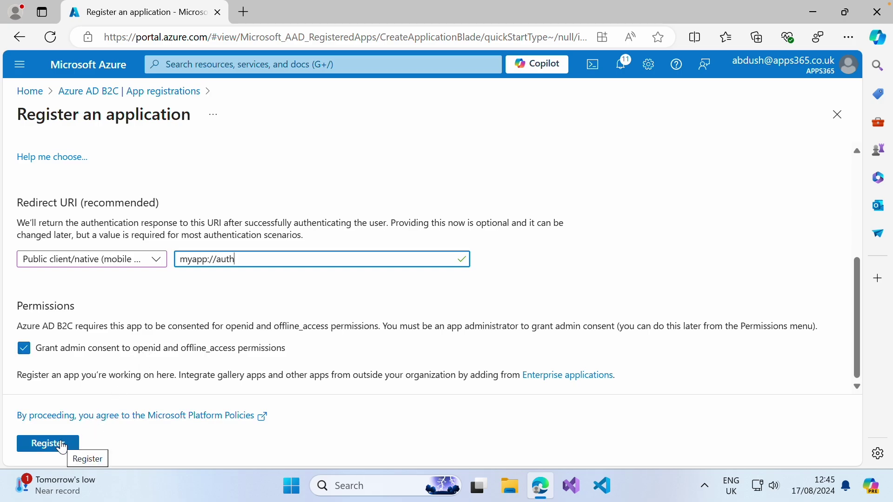
{"action": "left_click", "coordinate": [47, 443]}
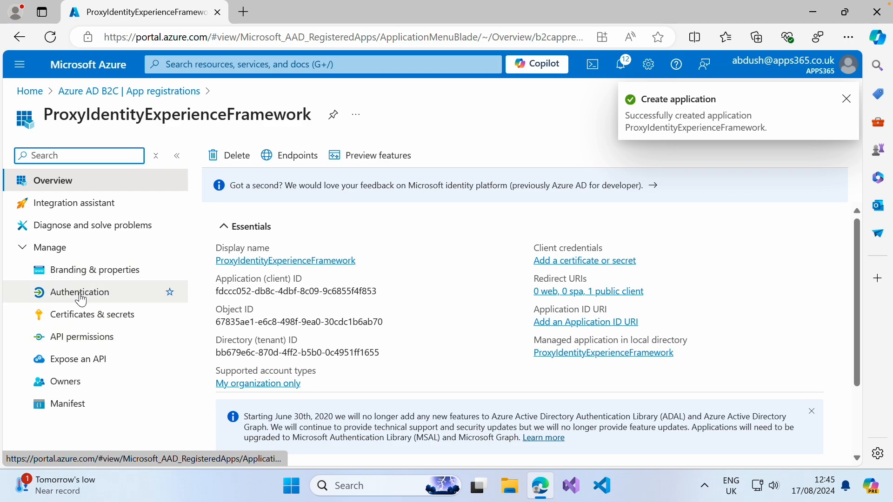
Set Allow public client flows to Yes in ProxyIdentityExperienceFramework's authentication settings and save
{"action": "left_click", "coordinate": [80, 292]}
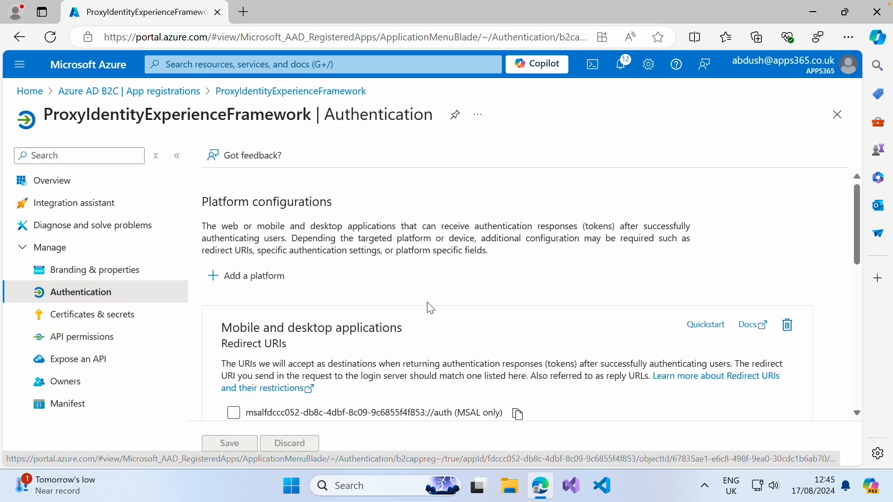
{"action": "scroll", "scroll_direction": "down", "scroll_amount": 3}
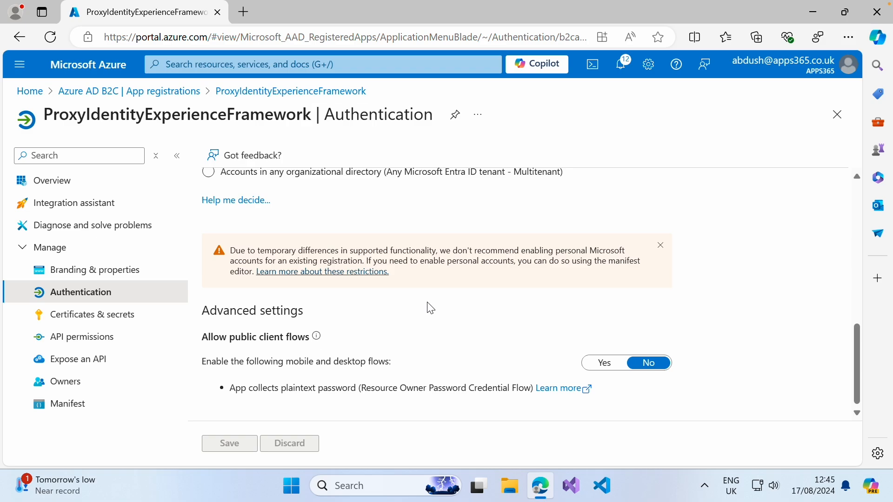
{"action": "left_click", "coordinate": [604, 362]}
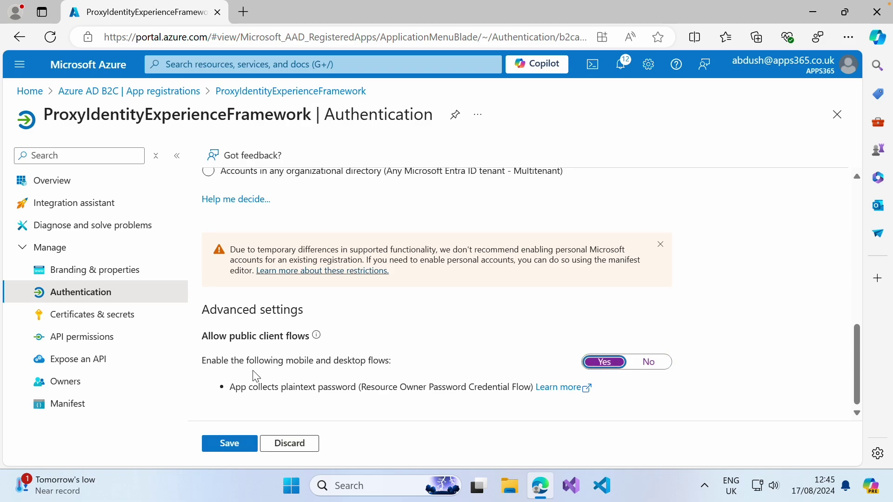
{"action": "mouse_move", "coordinate": [262, 372]}
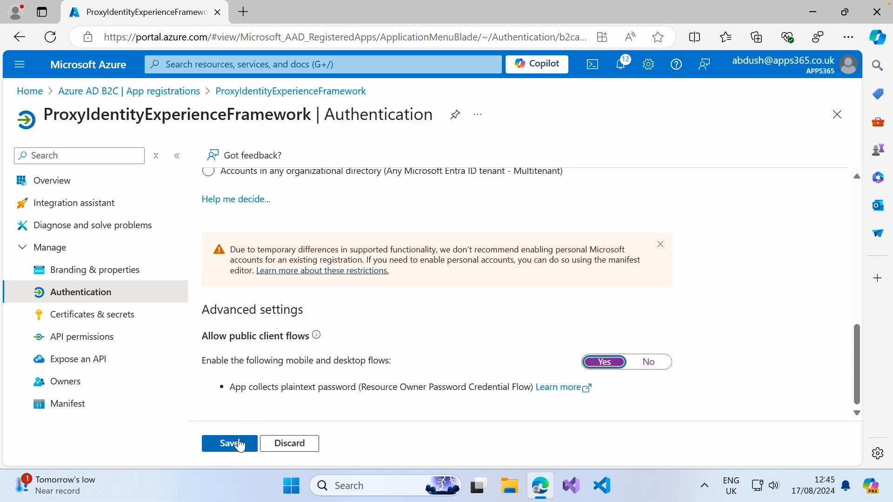
{"action": "left_click", "coordinate": [229, 444]}
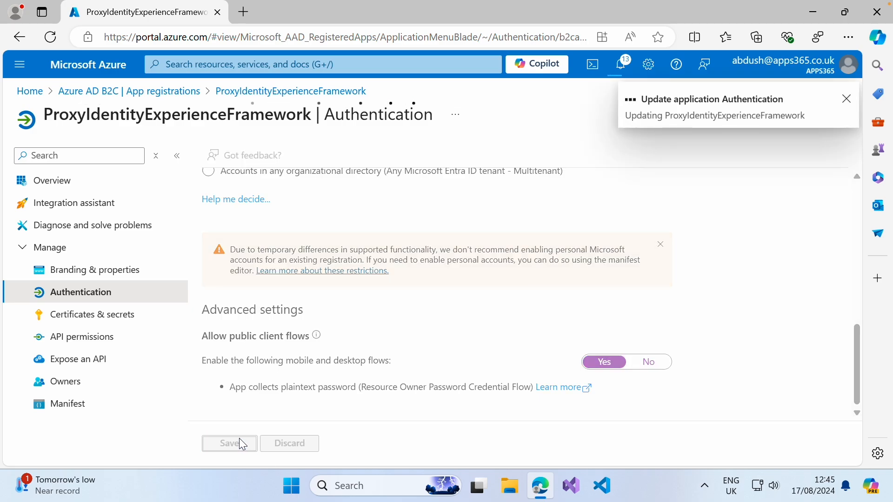
{"action": "left_click", "coordinate": [82, 336]}
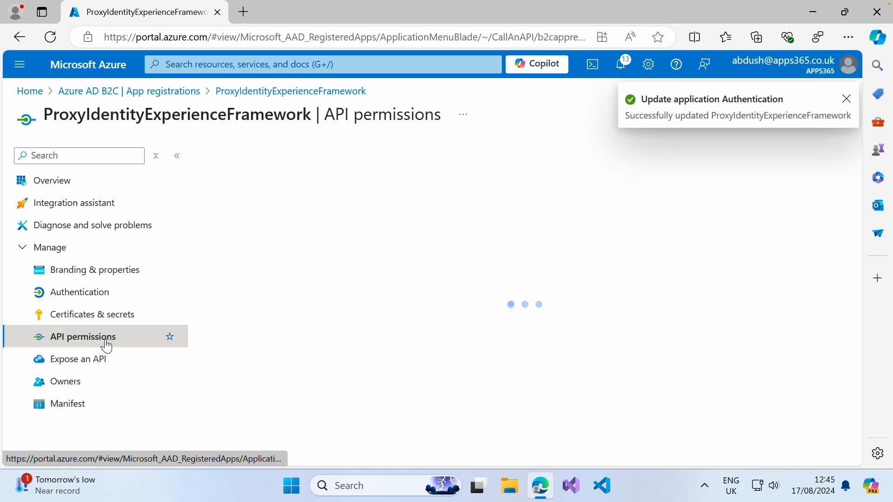
Add IdentityExperienceFramework's delegated user_impersonation permission from 'APIs my organization uses'
{"action": "left_click", "coordinate": [83, 337]}
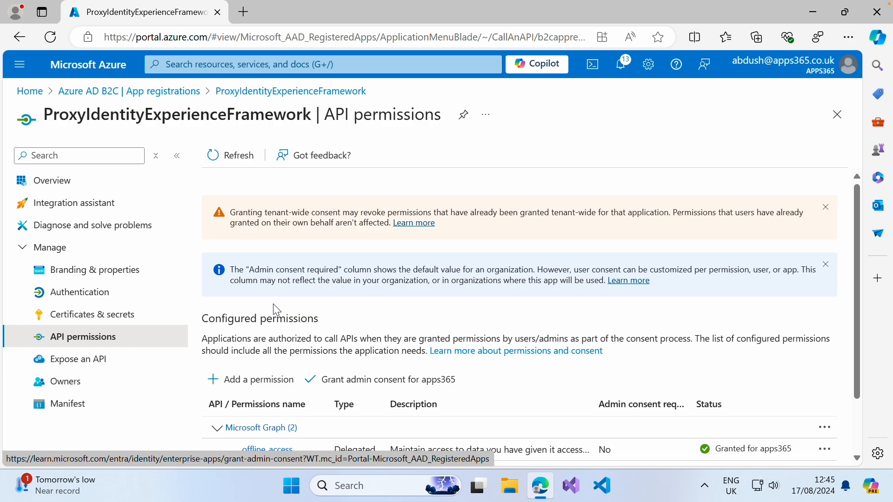
{"action": "left_click", "coordinate": [826, 207]}
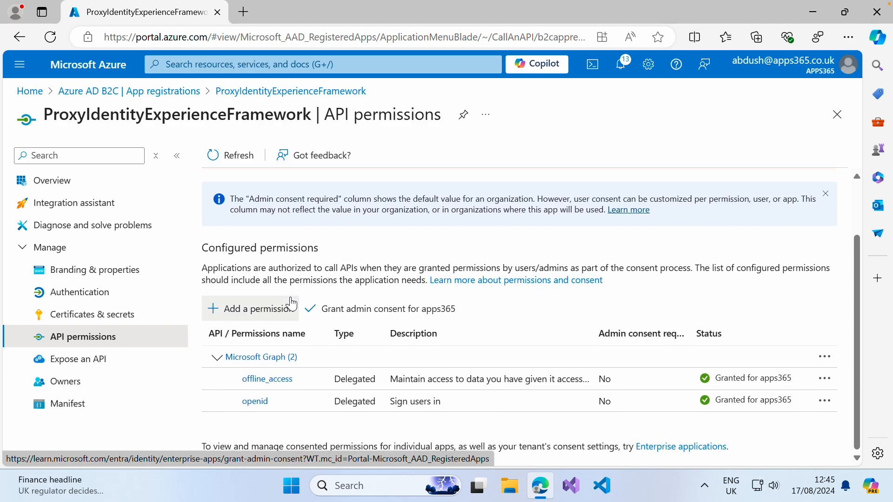
{"action": "mouse_move", "coordinate": [258, 308]}
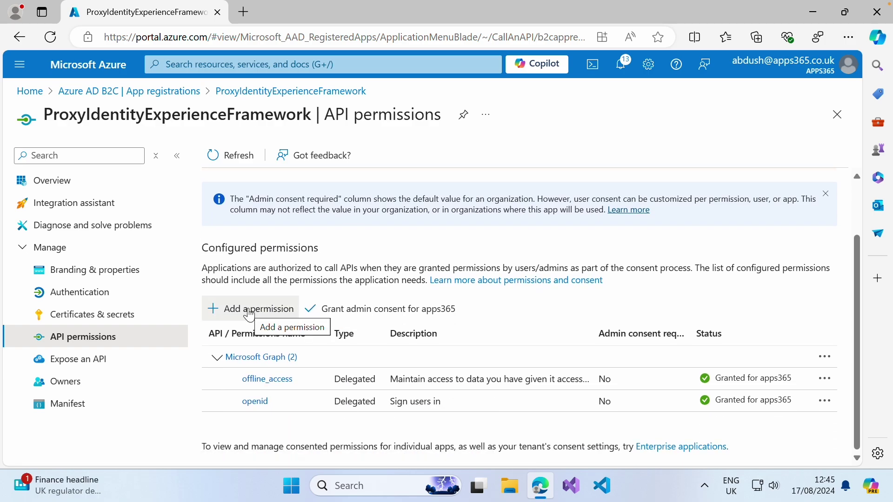
{"action": "left_click", "coordinate": [249, 308]}
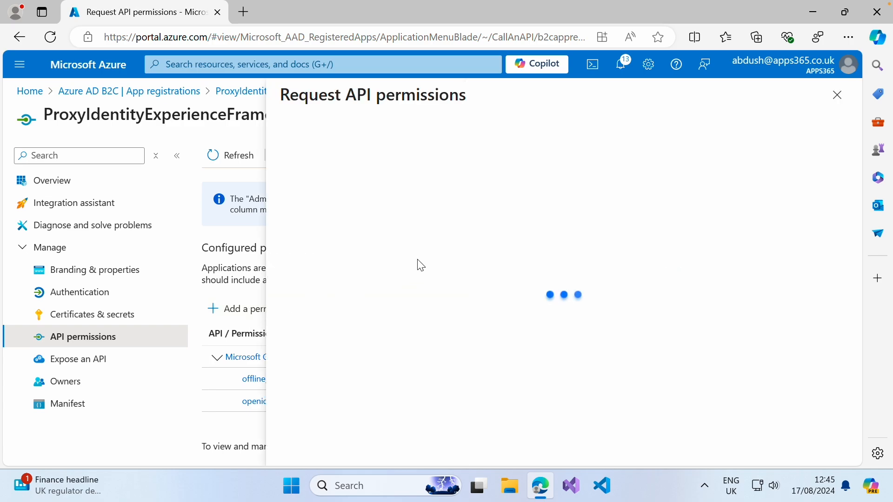
{"action": "left_click", "coordinate": [425, 161]}
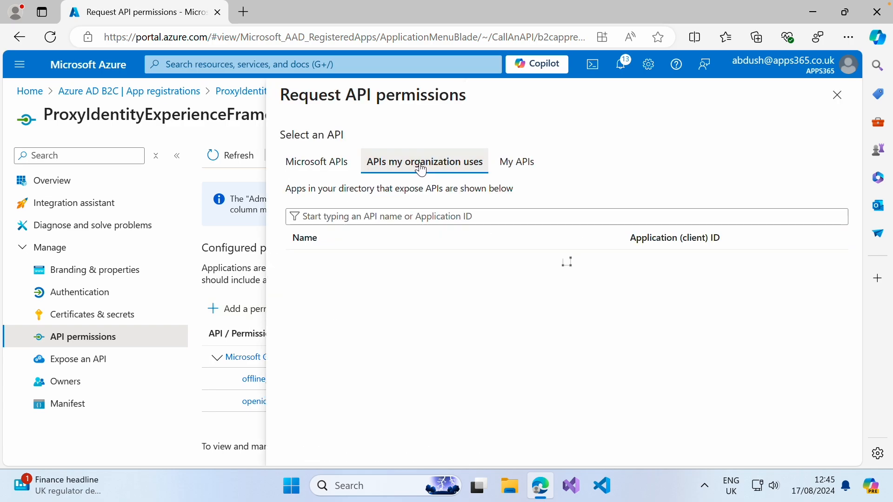
{"action": "left_click", "coordinate": [424, 161]}
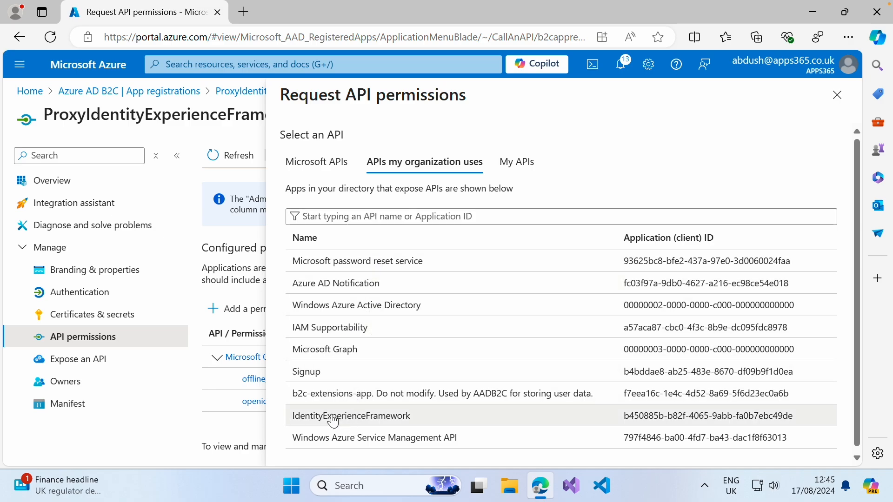
{"action": "mouse_move", "coordinate": [392, 420]}
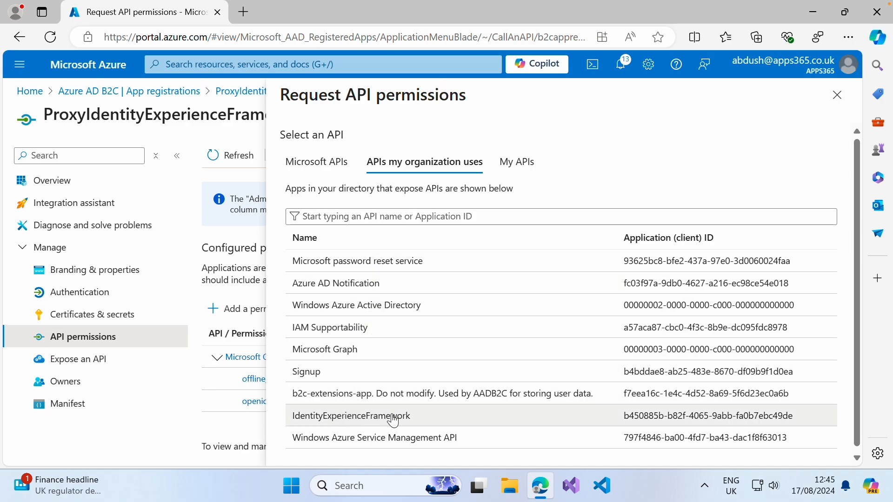
{"action": "left_click", "coordinate": [351, 416]}
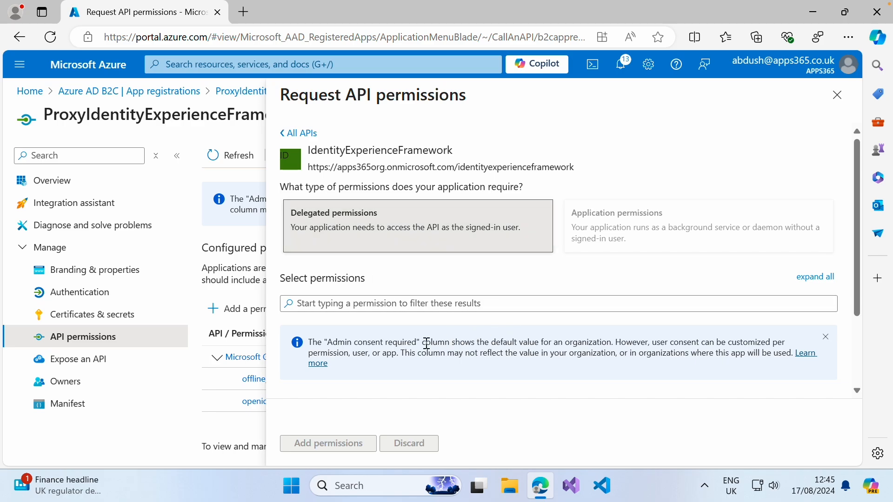
{"action": "scroll", "scroll_direction": "down", "scroll_amount": 3}
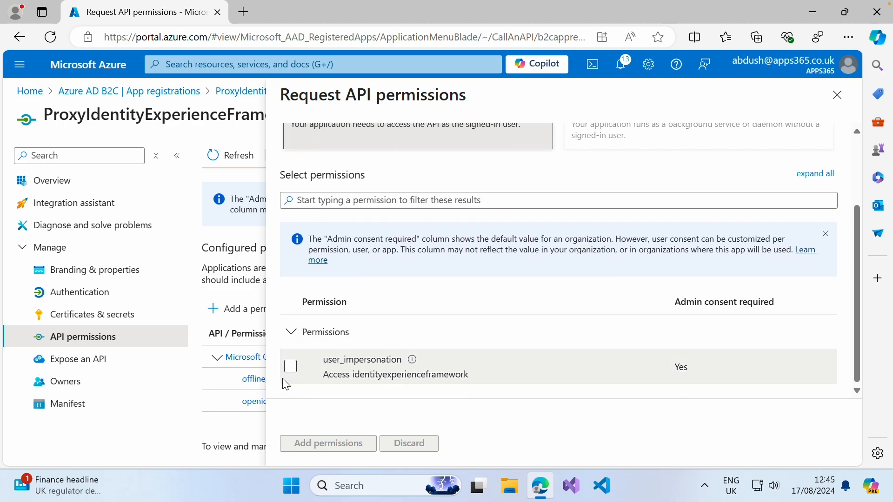
{"action": "left_click", "coordinate": [290, 365]}
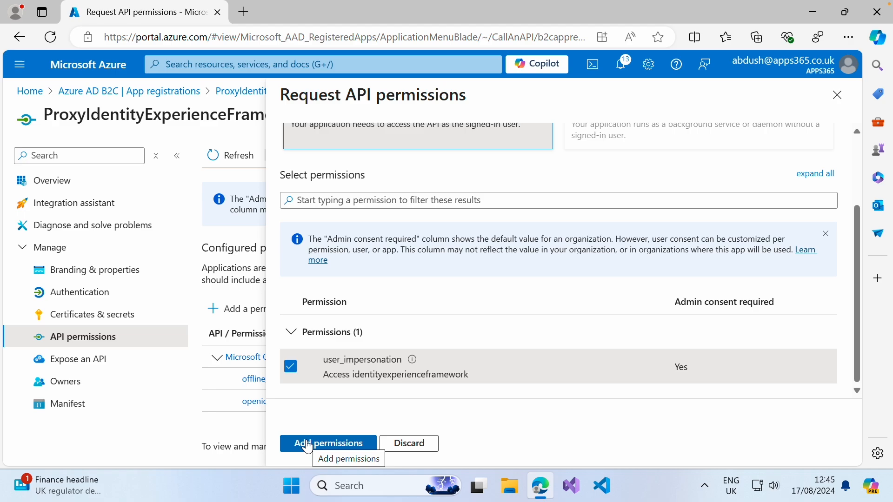
{"action": "left_click", "coordinate": [328, 443]}
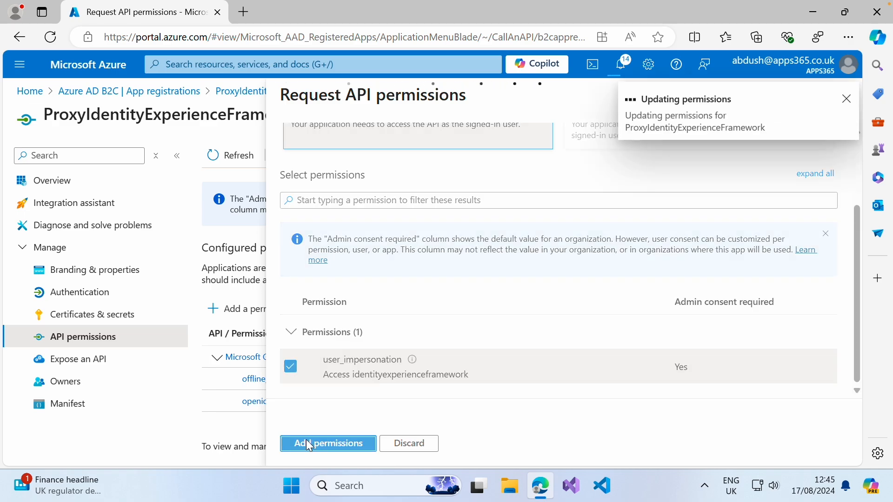
{"action": "left_click", "coordinate": [328, 443]}
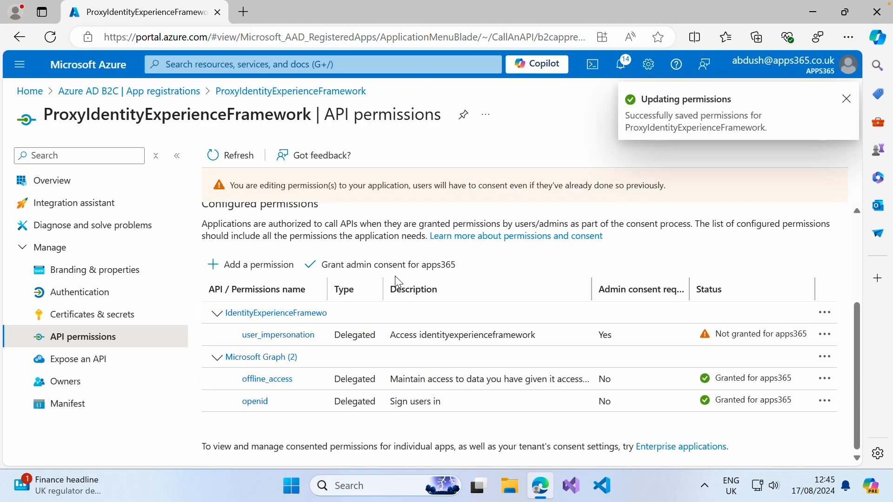
{"action": "mouse_move", "coordinate": [381, 269]}
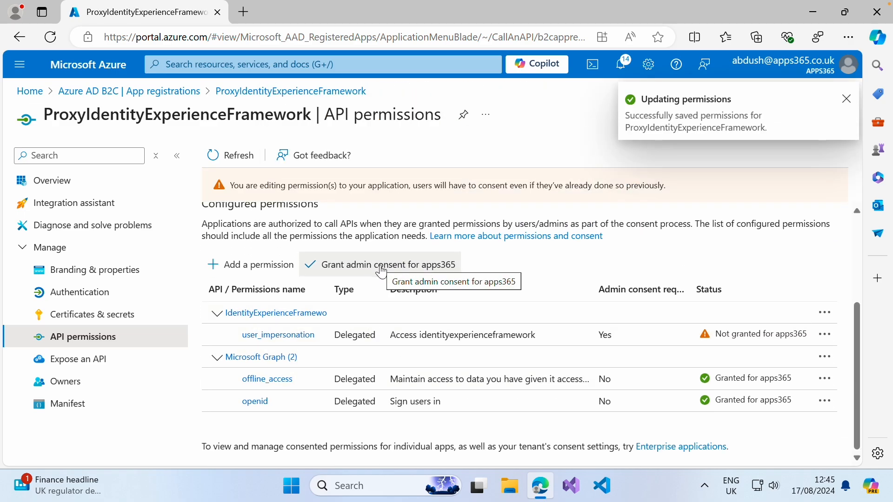
Request admin consent for apps365 to bring up the confirmation prompt
{"action": "left_click", "coordinate": [846, 99]}
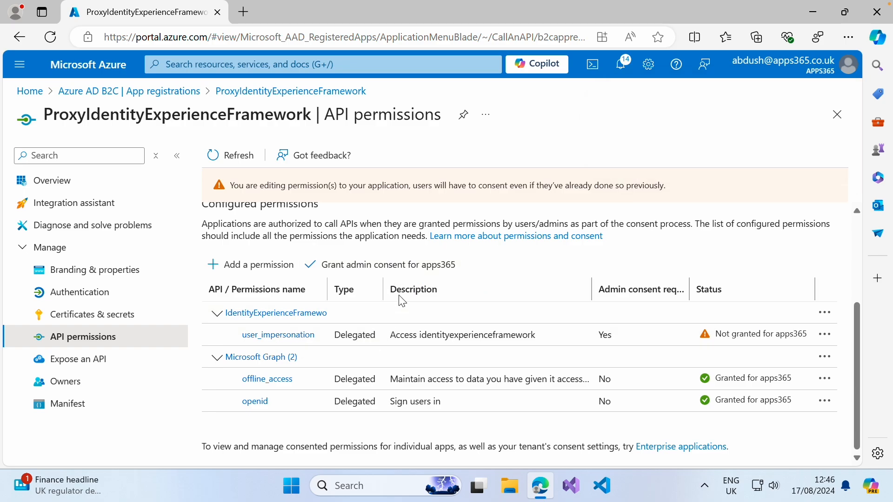
{"action": "left_click", "coordinate": [387, 265]}
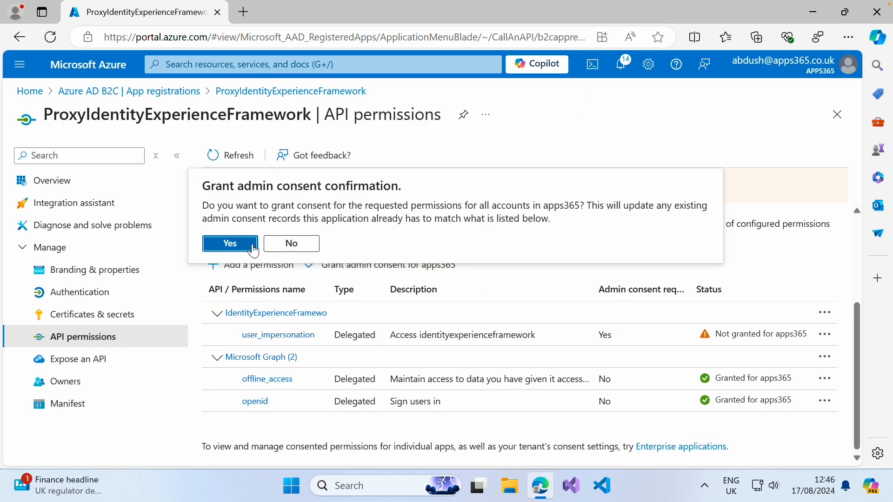